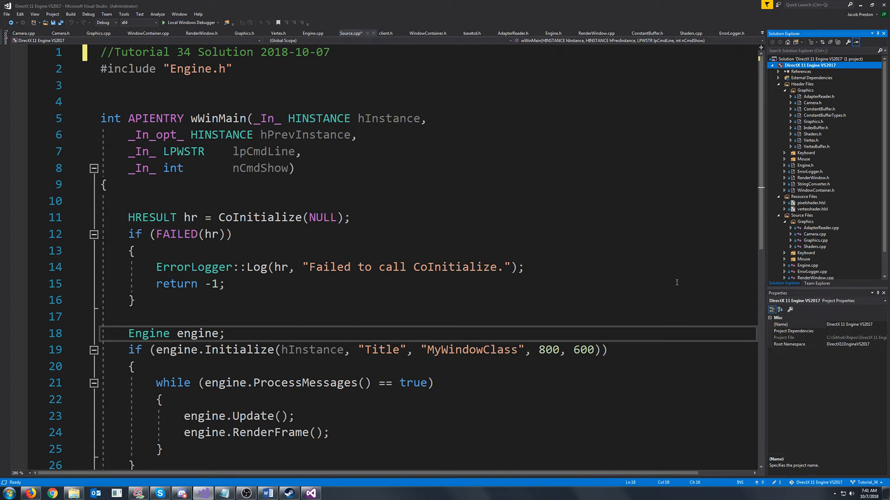
pyautogui.moveTo(707, 300)
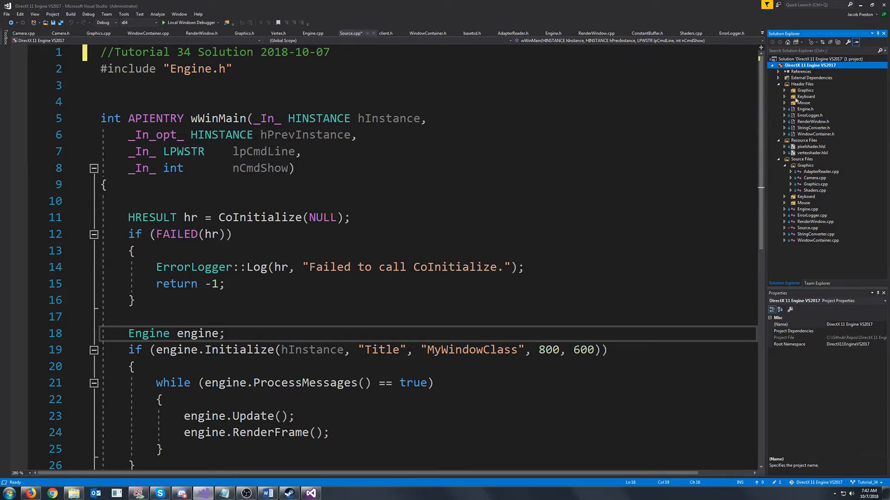
# - Add a new Timer.h header file to the Header Files group
pyautogui.rightClick(800, 84)
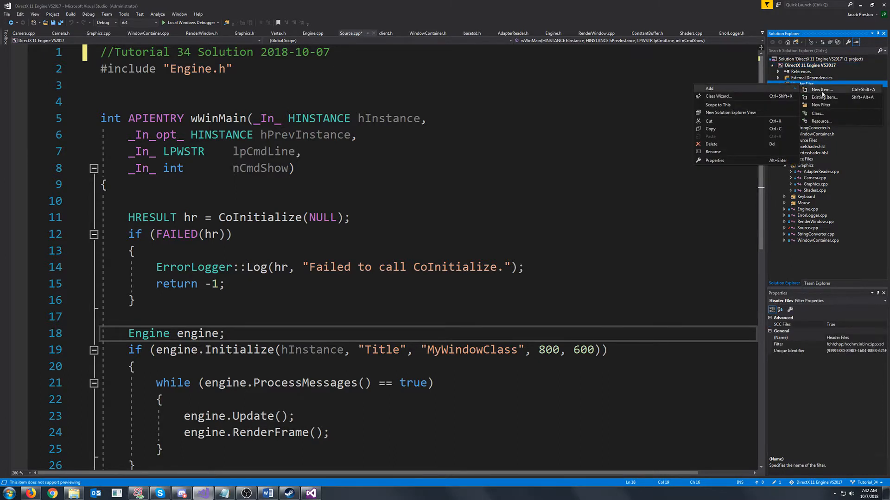
pyautogui.click(821, 90)
pyautogui.write('Timer.h')
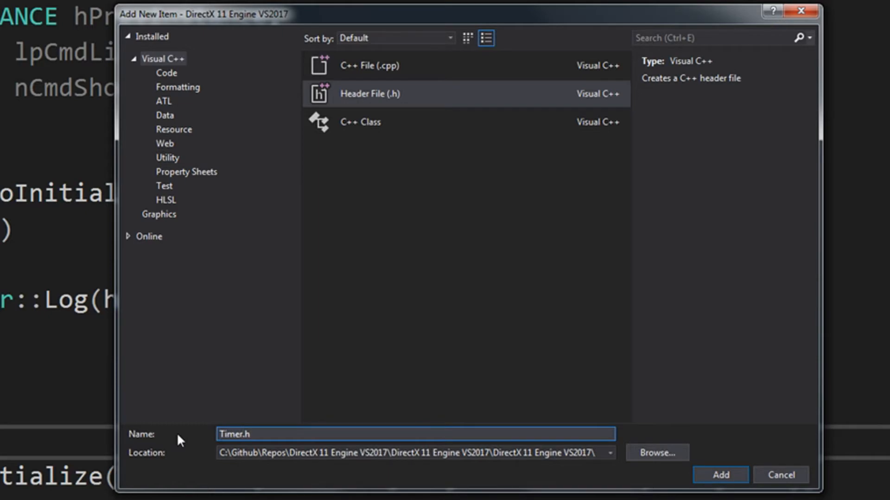
pyautogui.click(719, 474)
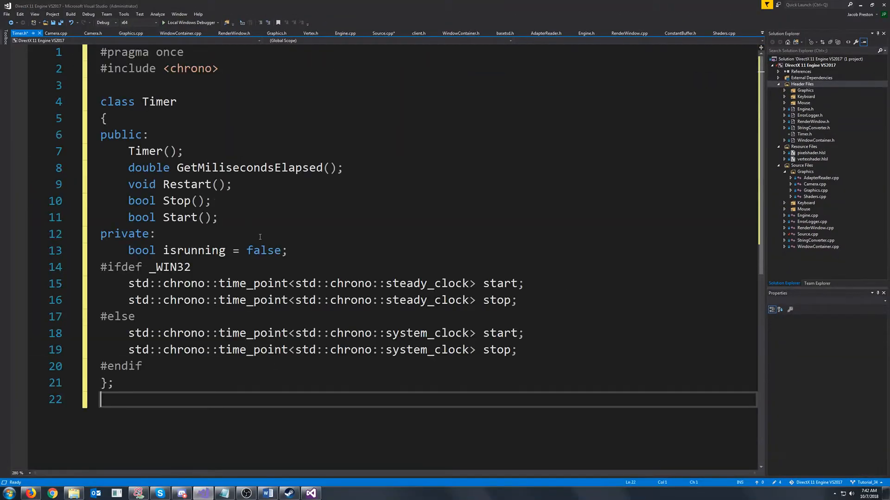
pyautogui.doubleClick(159, 102)
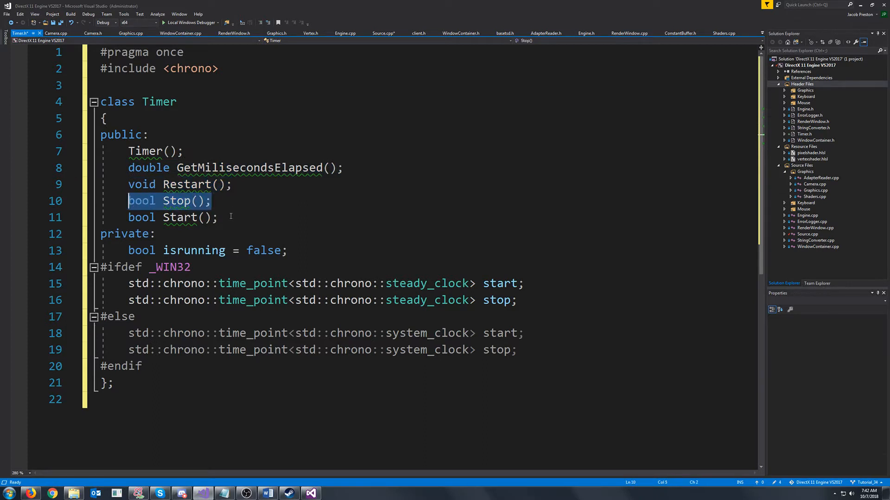
# - Paste the Timer class declaration with chrono start/stop time points, reviewing the #ifdef _WIN32 clock block
pyautogui.click(286, 250)
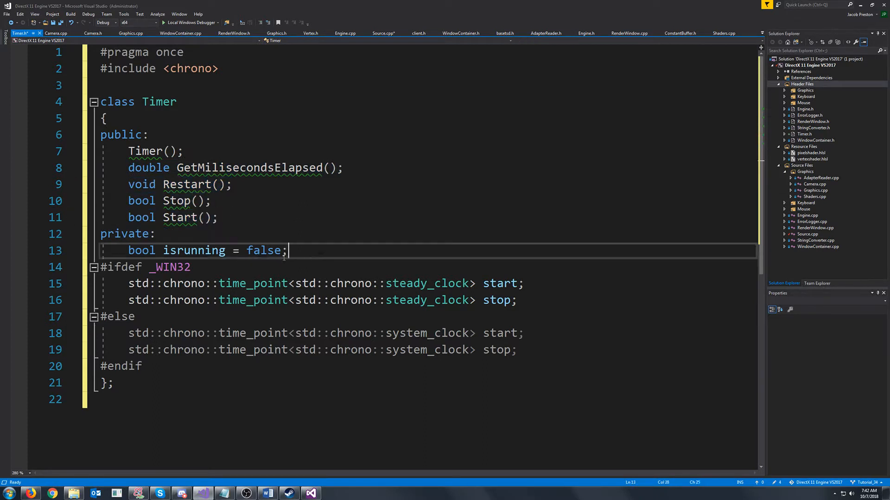
pyautogui.moveTo(286, 251); pyautogui.dragTo(128, 251)
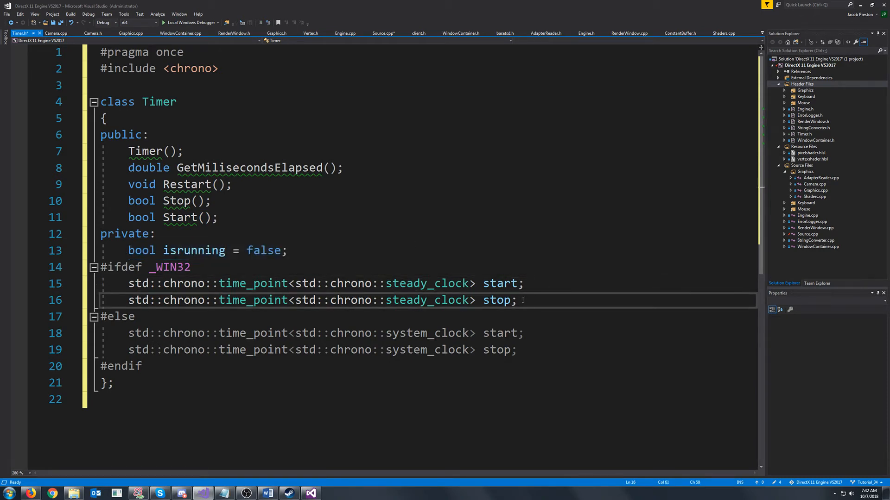
pyautogui.moveTo(129, 332); pyautogui.dragTo(516, 350)
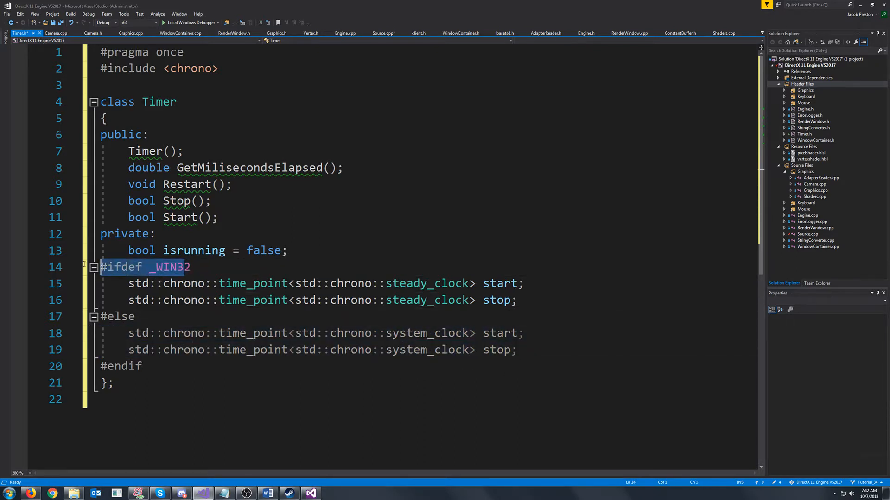
pyautogui.moveTo(191, 267); pyautogui.dragTo(142, 366)
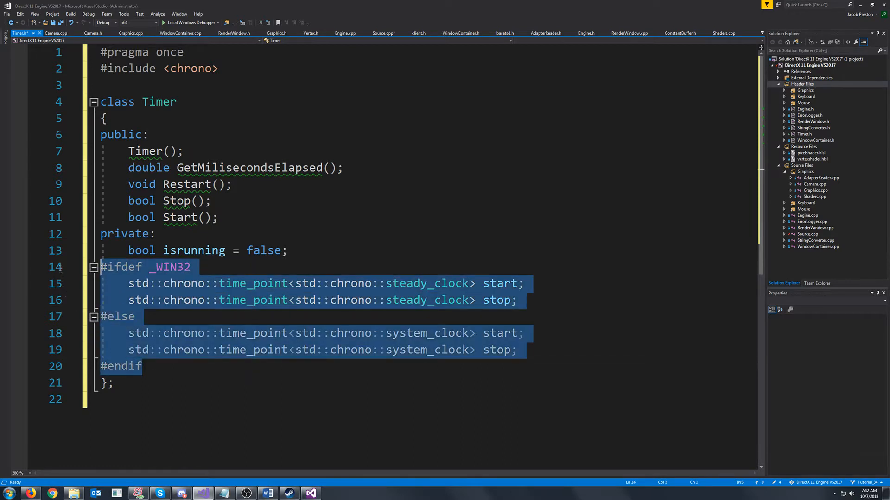
pyautogui.click(143, 366)
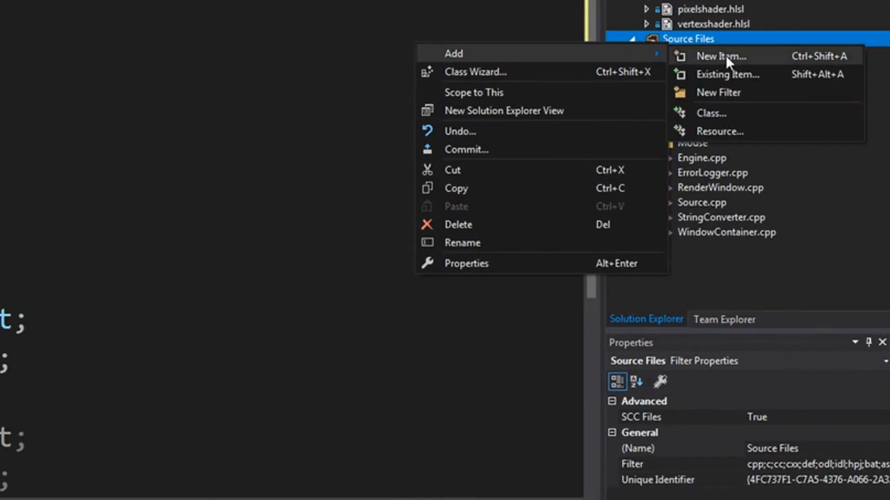
# - Add Timer.cpp implementing the constructor, GetMilisecondsElapsed, Restart, Stop and Start
pyautogui.click(720, 56)
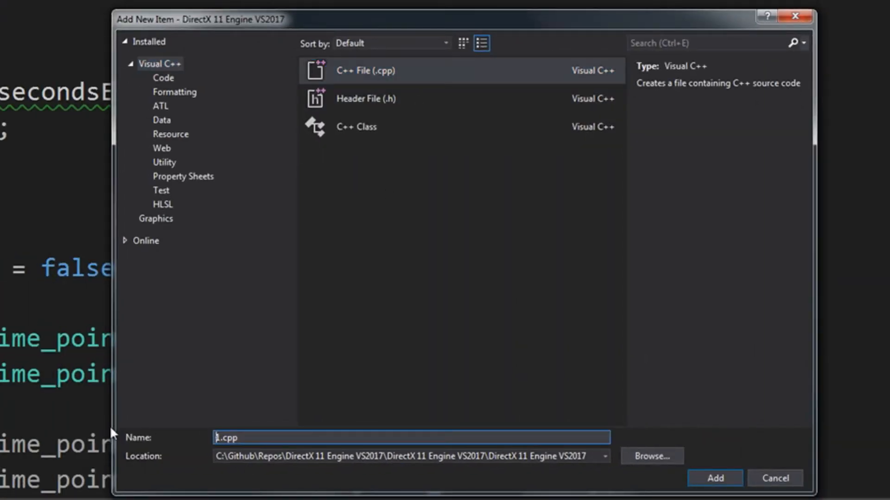
pyautogui.click(714, 478)
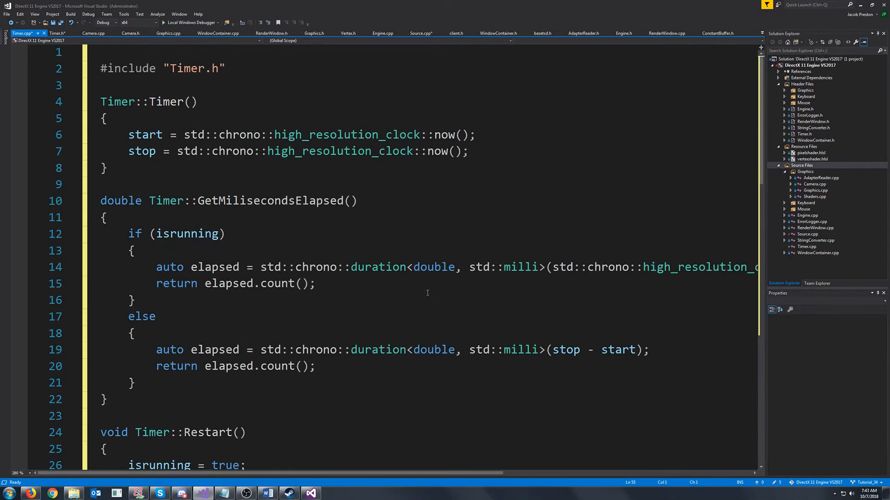
pyautogui.click(169, 101)
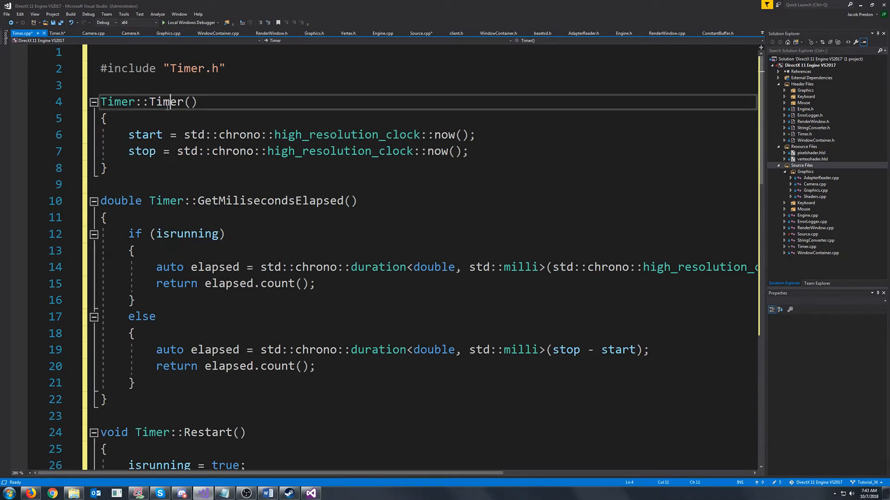
pyautogui.scroll(-3)
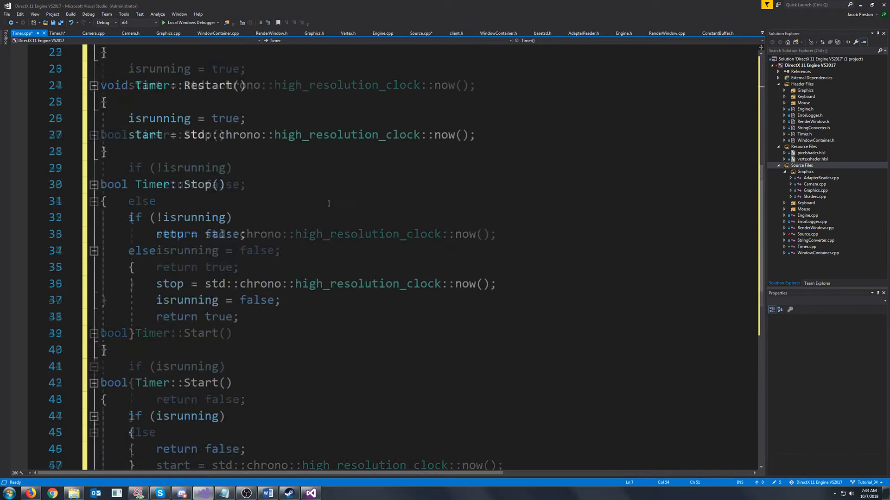
pyautogui.scroll(-3)
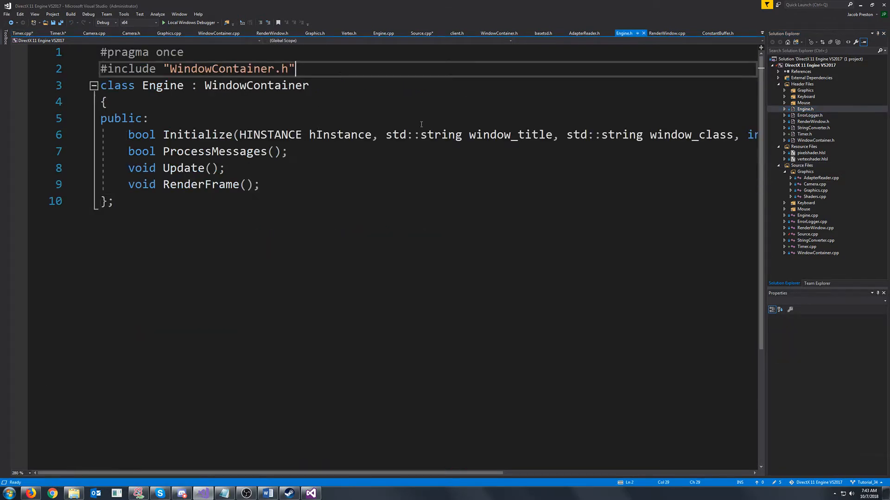
# - Include Timer.h in Engine.h and declare a private Timer timer member
pyautogui.write('#include "Timer.h')
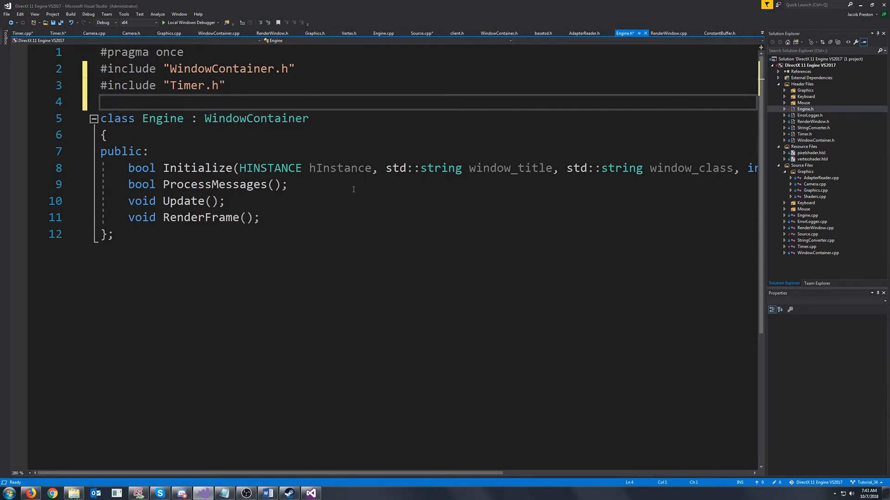
pyautogui.write('private:')
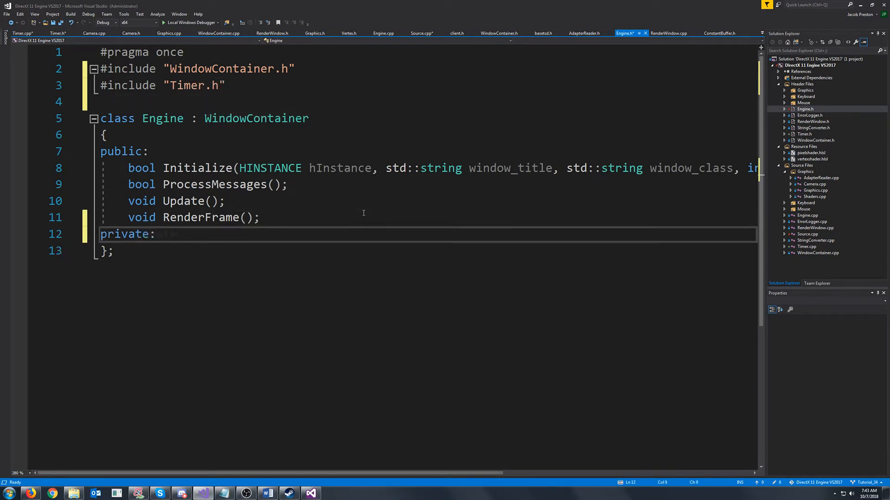
pyautogui.write('Timer time')
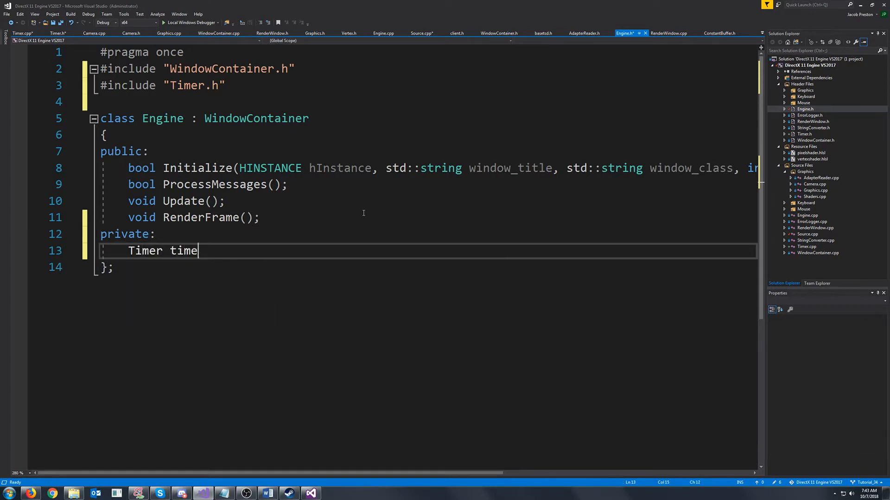
pyautogui.write('r;')
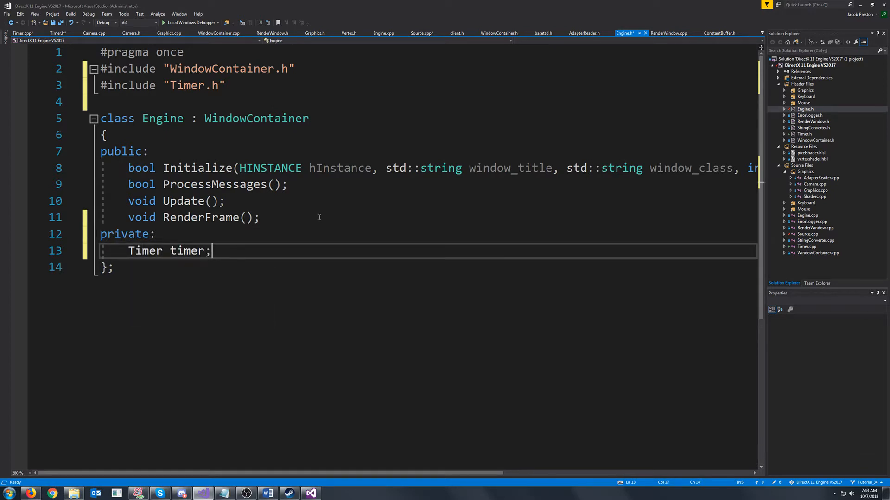
pyautogui.click(384, 33)
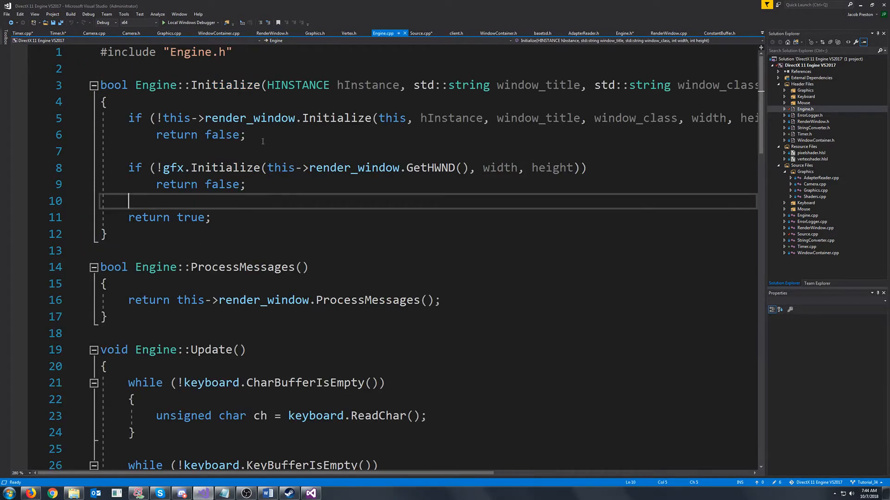
# - Start the timer in Engine::Initialize with timer.Start()
pyautogui.write('timer')
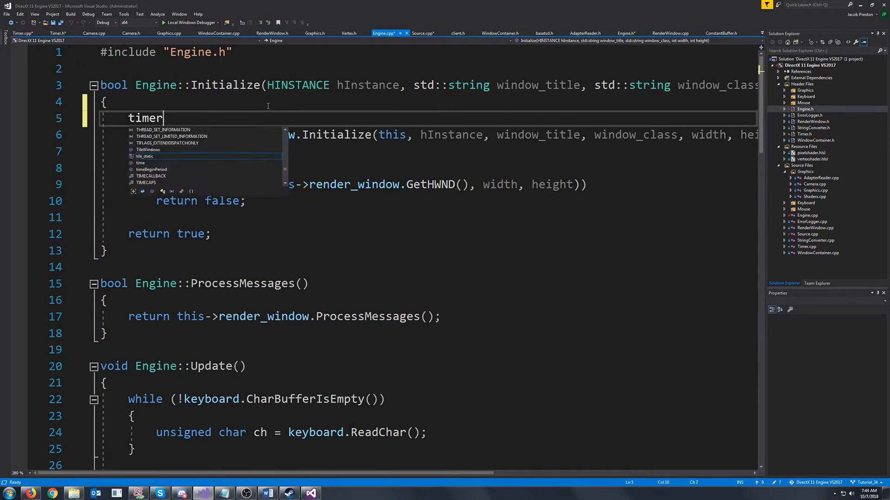
pyautogui.write('.Start();')
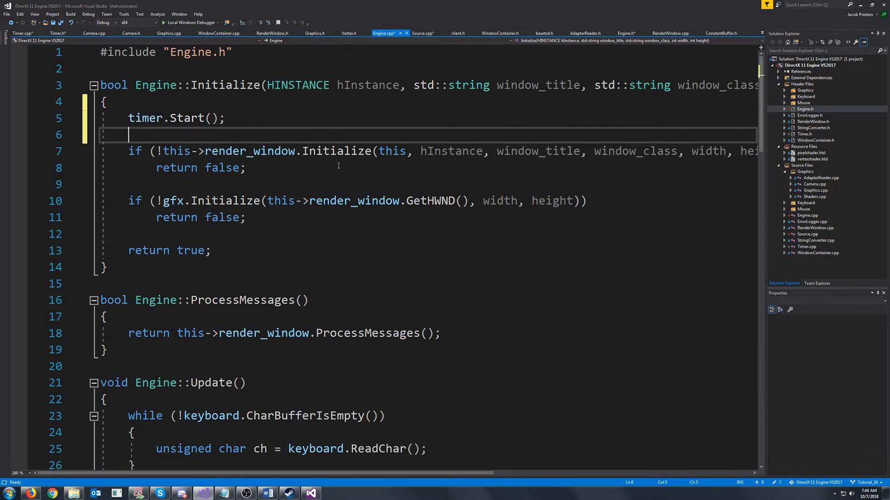
pyautogui.scroll(-3)
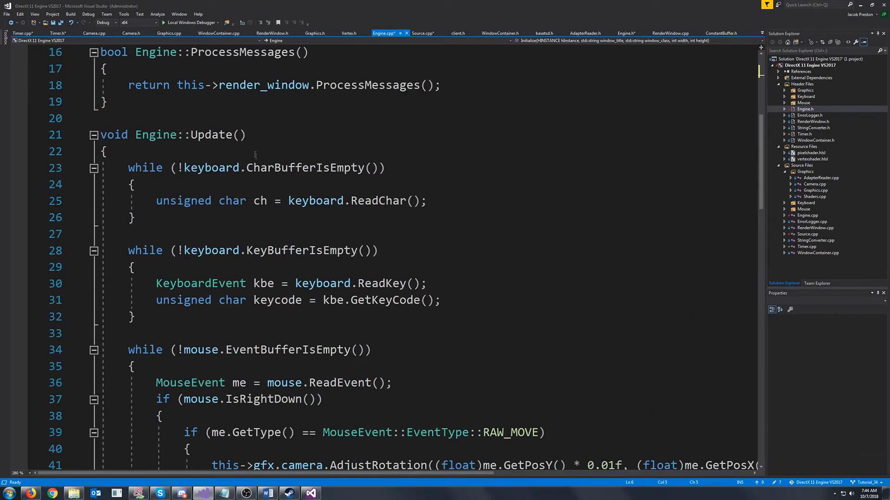
# - In Engine::Update store timer.GetMilisecondsElapsed() in float dt and restart the timer
pyautogui.write('floa')
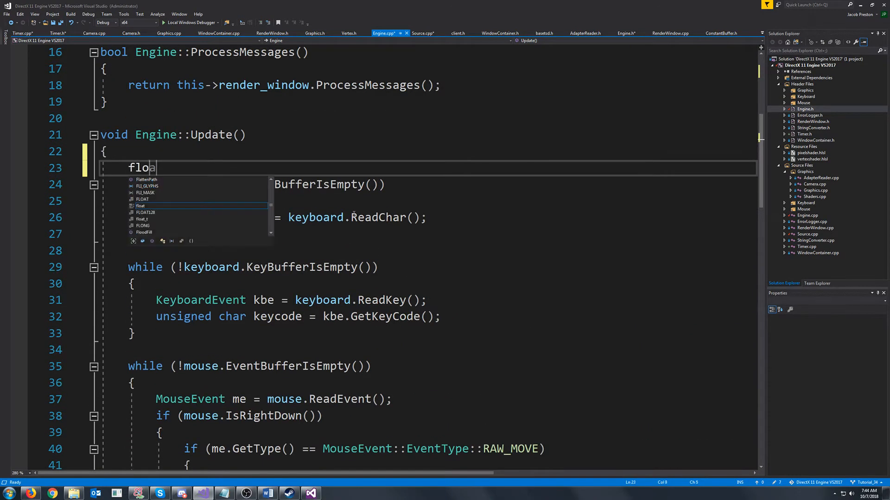
pyautogui.write('dt')
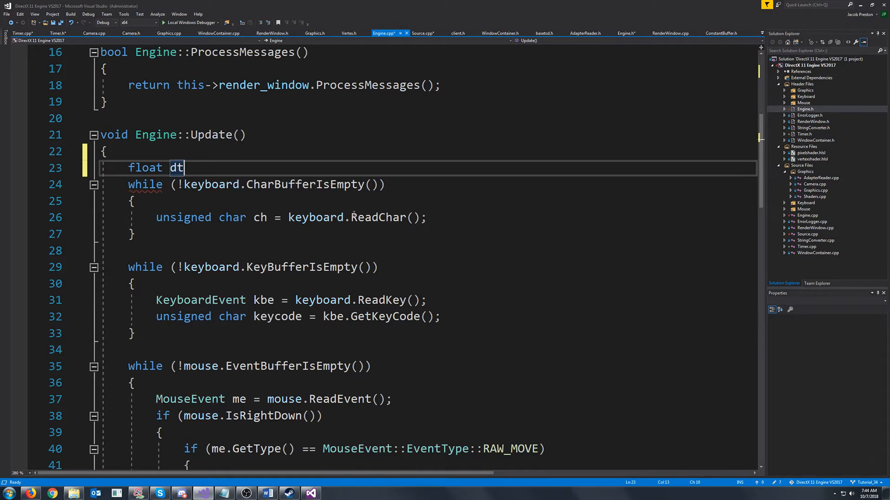
pyautogui.write('= timer.GetMilisecondsElapsed();')
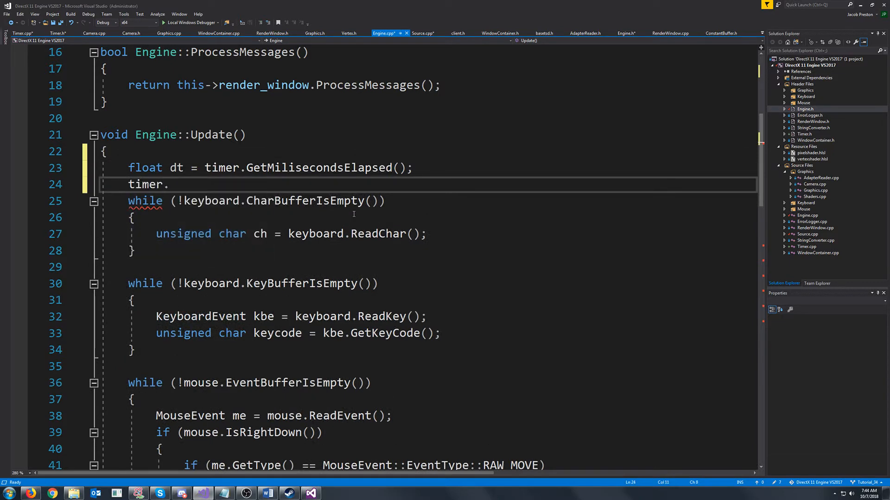
pyautogui.write('Restart();')
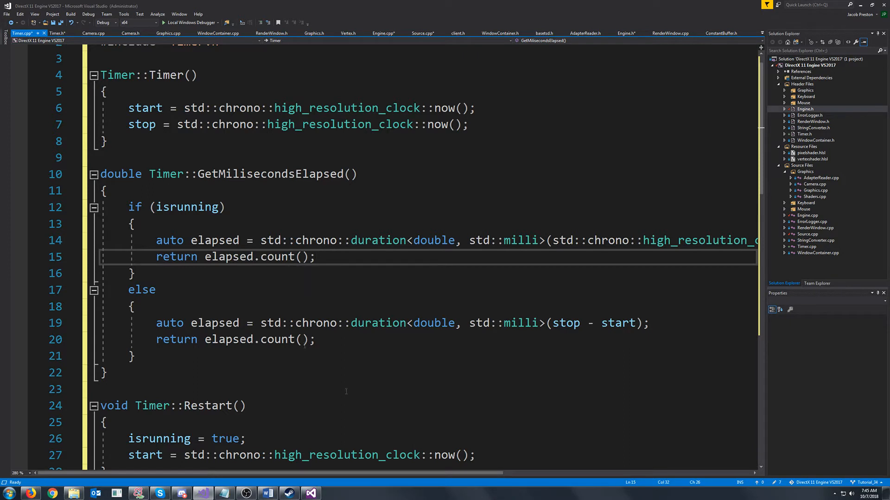
# - Review the stop-minus-start elapsed calculation in Timer.cpp, then return to Engine.cpp
pyautogui.moveTo(544, 322); pyautogui.dragTo(648, 322)
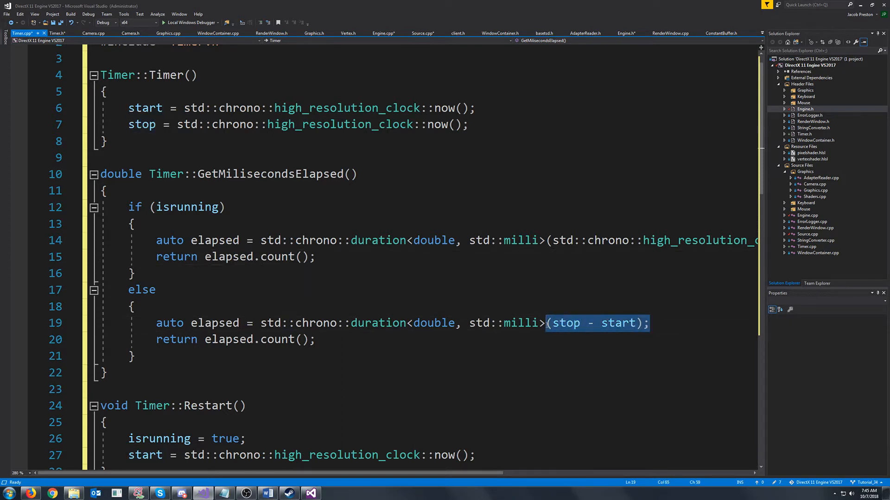
pyautogui.moveTo(11, 22)
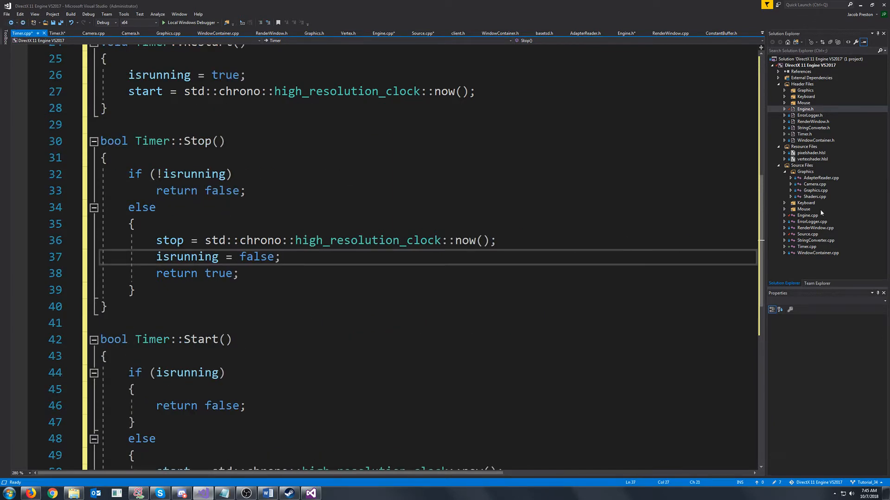
pyautogui.moveTo(817, 214)
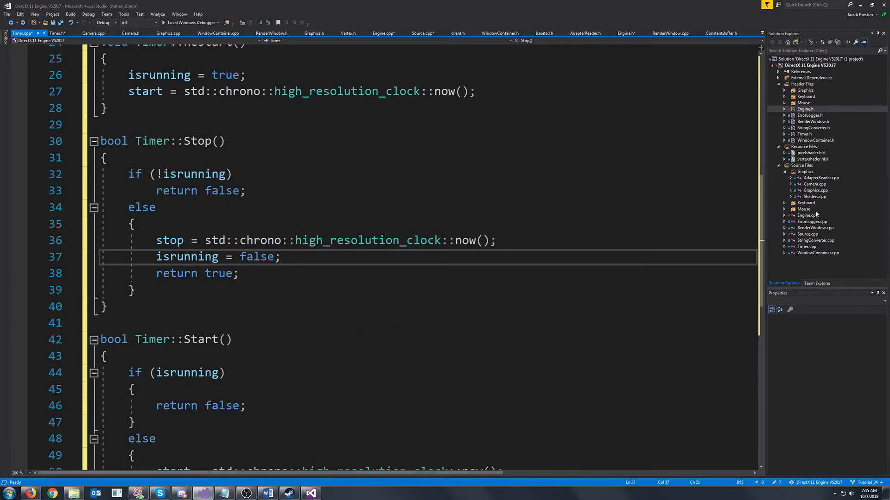
pyautogui.click(383, 33)
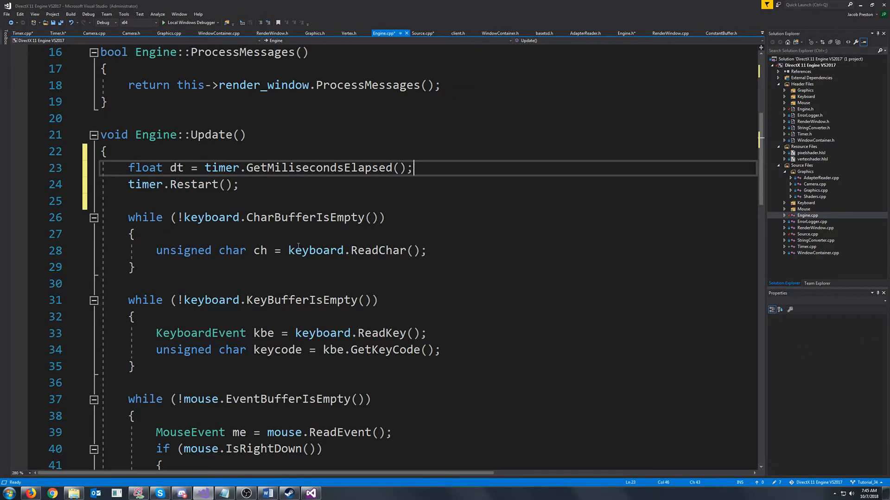
# - Multiply cameraSpeed by dt in each AdjustPosition call for W, S, A, D, Space and Z
pyautogui.scroll(-3)
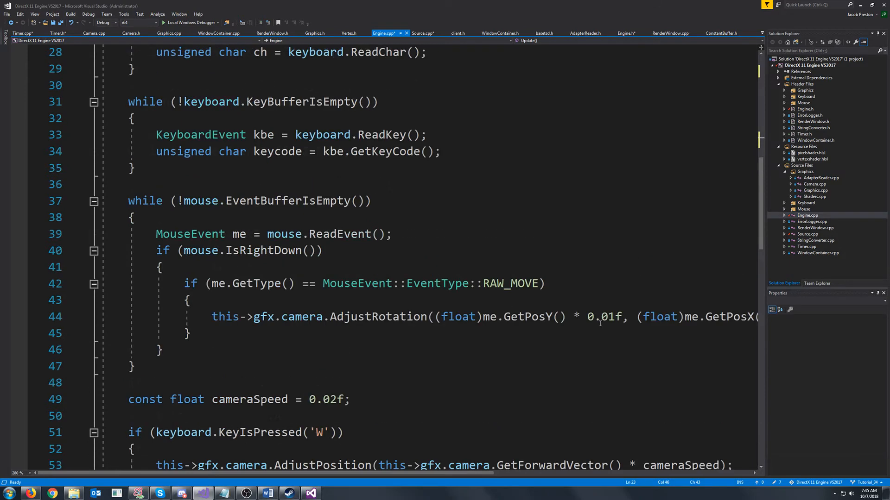
pyautogui.scroll(-3)
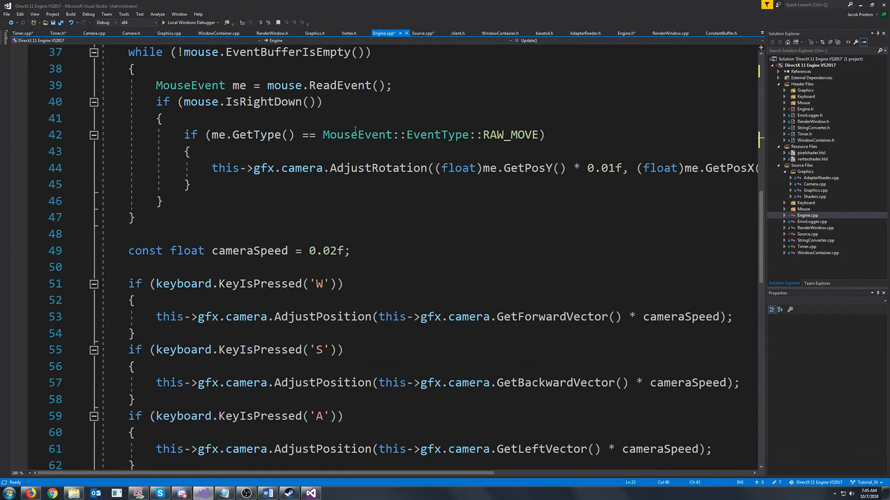
pyautogui.scroll(-3)
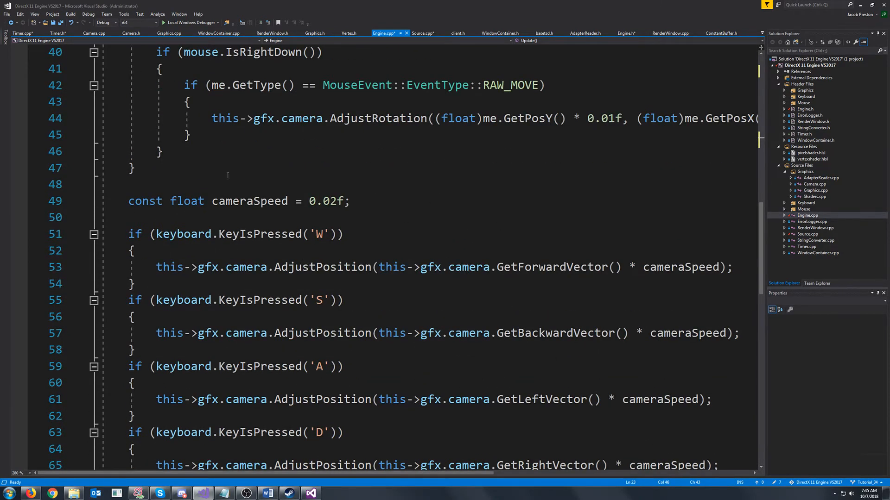
pyautogui.click(720, 267)
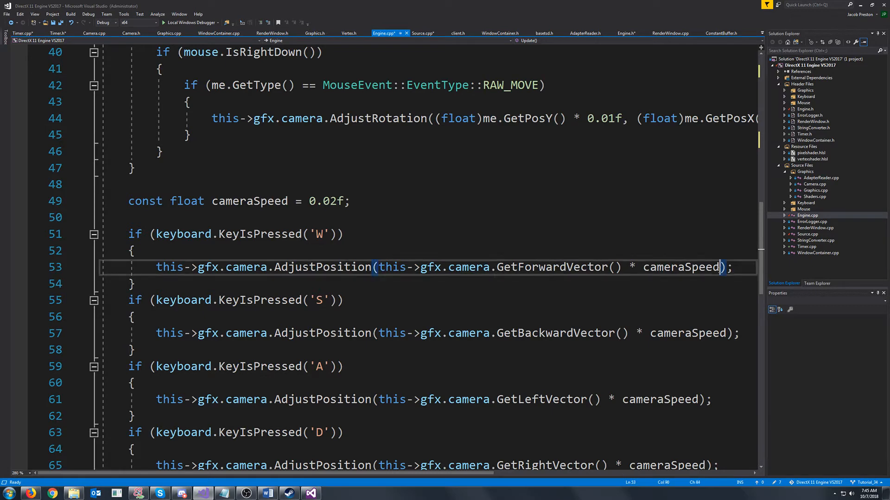
pyautogui.write('*')
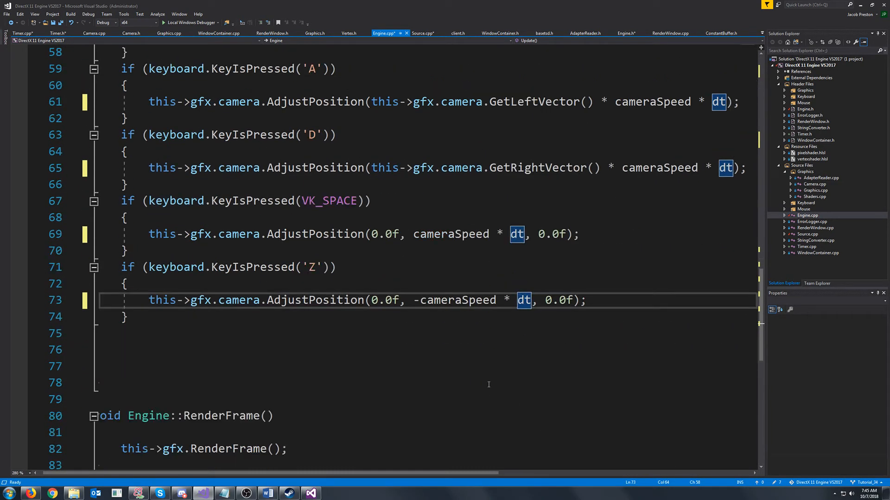
pyautogui.scroll(-3)
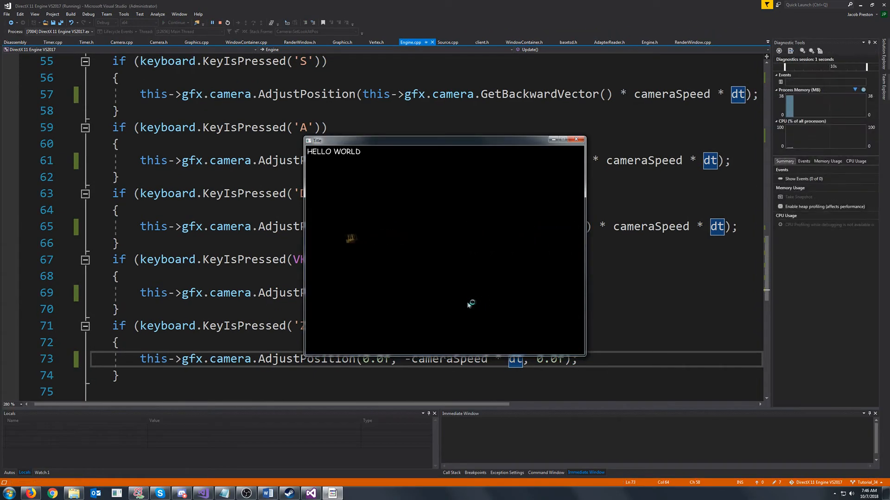
pyautogui.moveTo(565, 158)
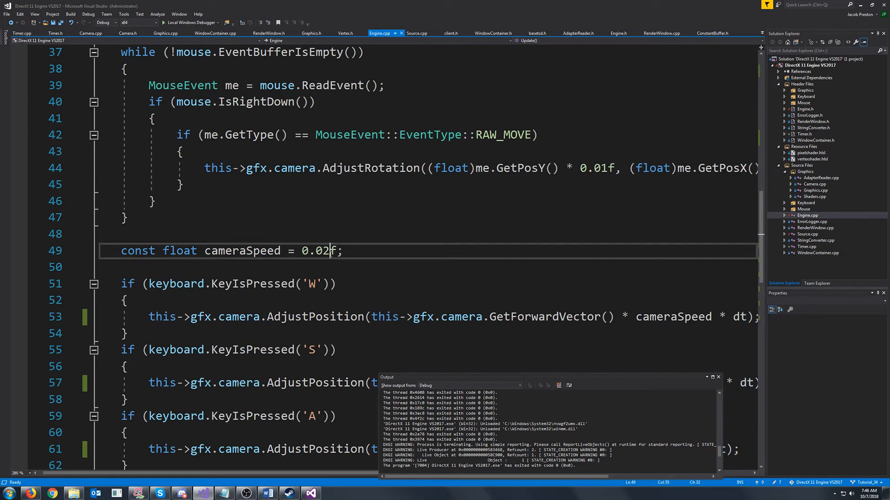
# - Test-run the engine, then lower cameraSpeed from 0.02f to 0.006f
pyautogui.press('Backspace')
pyautogui.write('01')
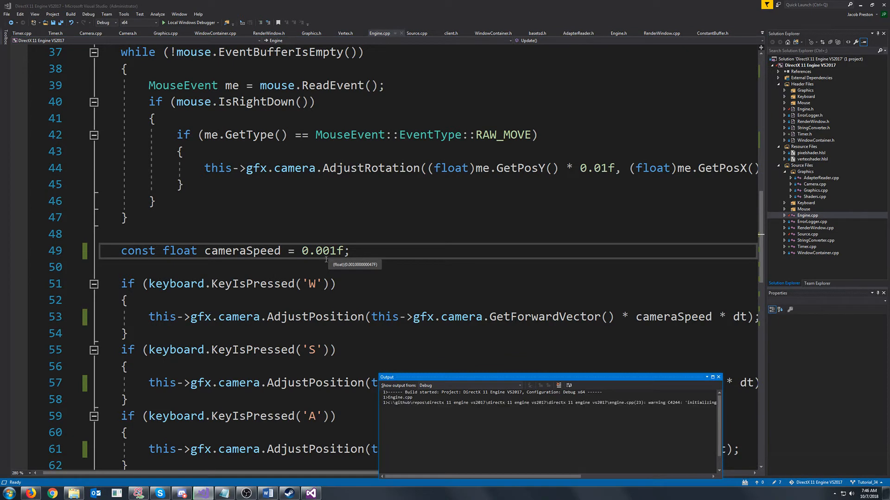
pyautogui.click(102, 22)
pyautogui.write('6')
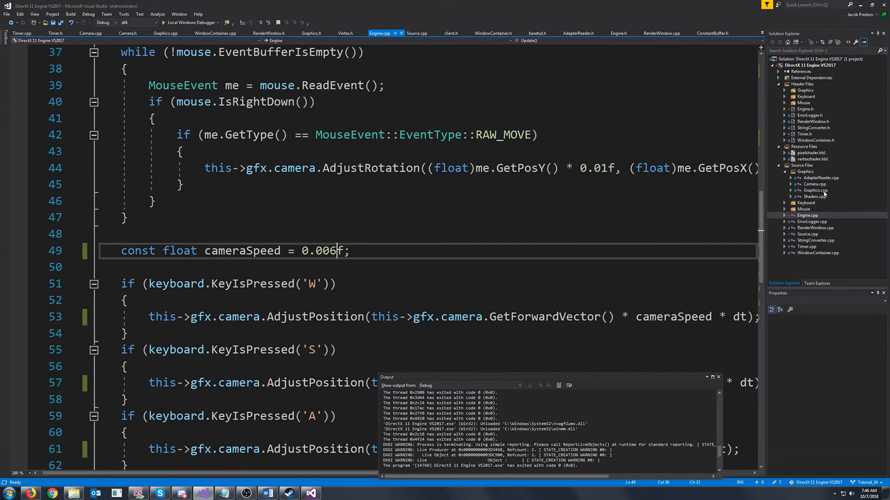
# - Change swapchain->Present(1, NULL) to Present(0, NULL) in Graphics::RenderFrame and run the engine
pyautogui.click(167, 33)
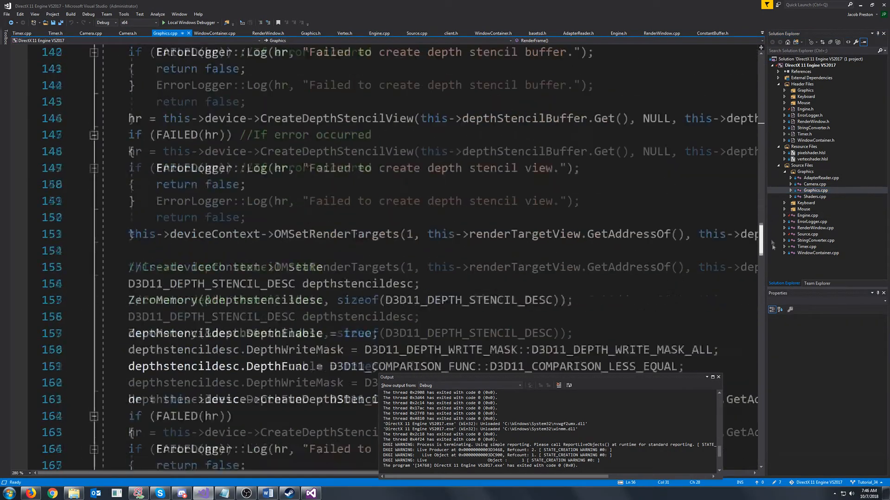
pyautogui.scroll(-3)
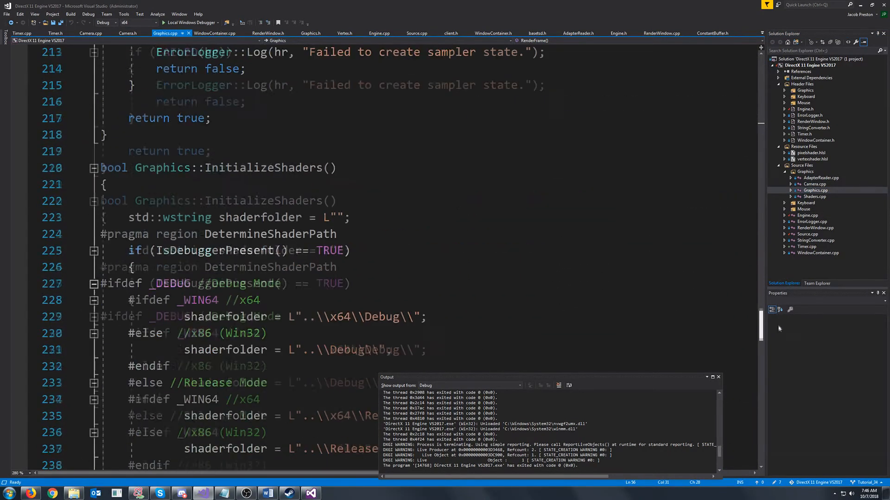
pyautogui.scroll(3)
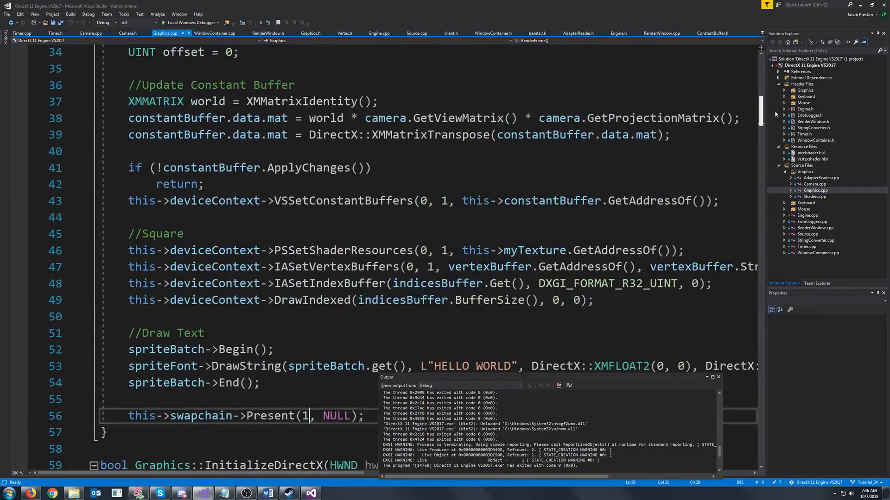
pyautogui.scroll(-3)
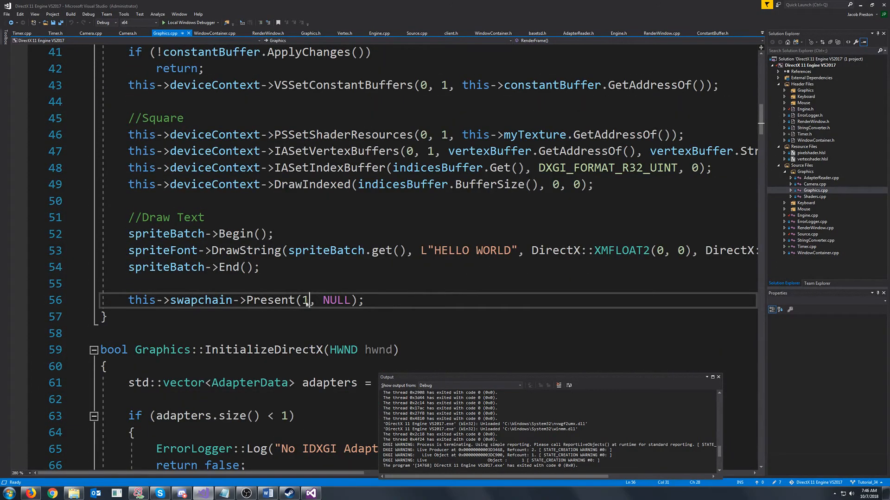
pyautogui.write('0')
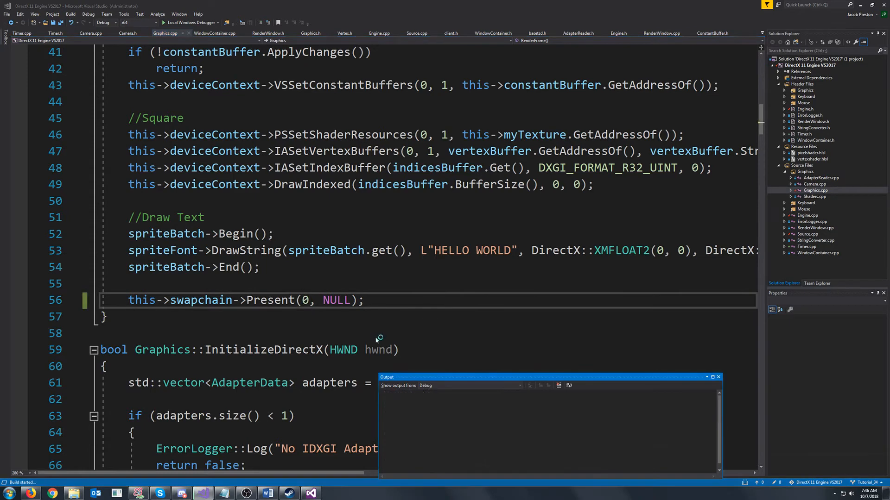
pyautogui.click(165, 22)
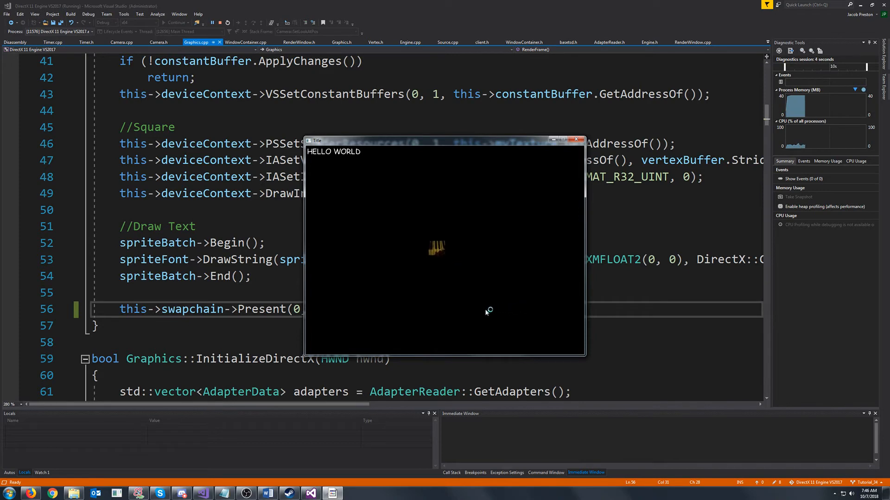
pyautogui.moveTo(484, 313)
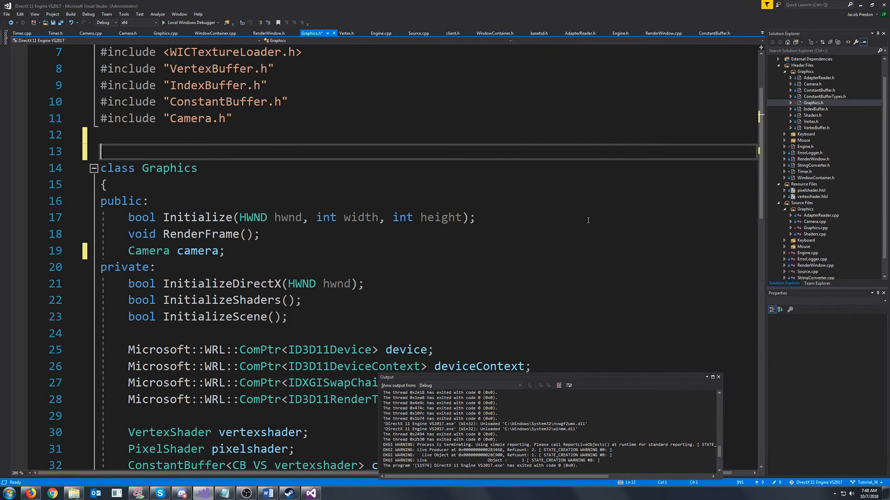
# - Include Timer.h in Graphics.h and declare a Timer fpsTimer member
pyautogui.write('#include "..\\\\Timer.h')
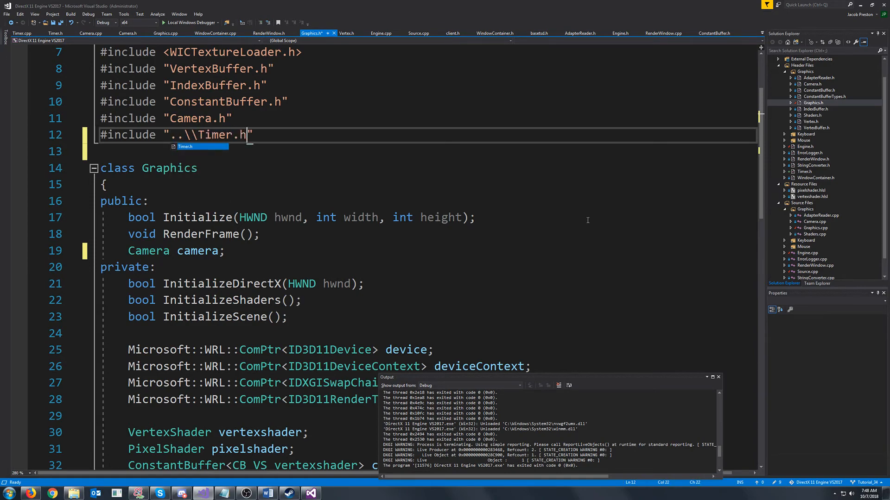
pyautogui.scroll(-3)
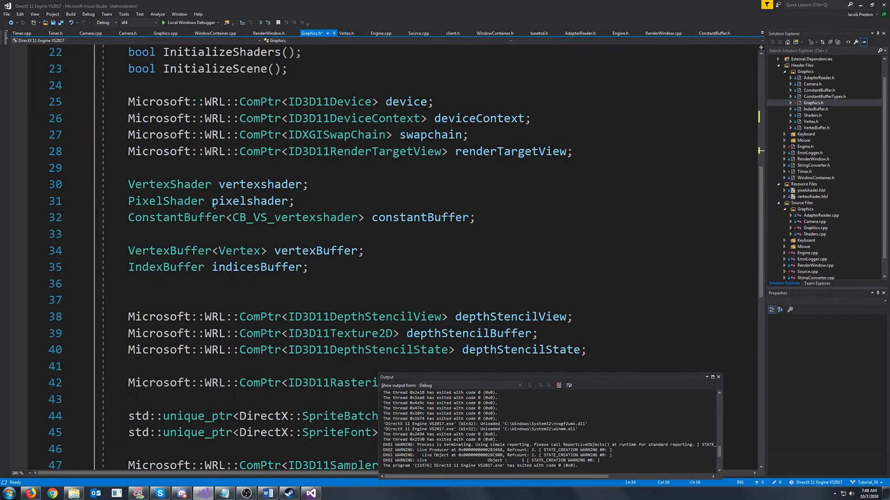
pyautogui.write('Ti')
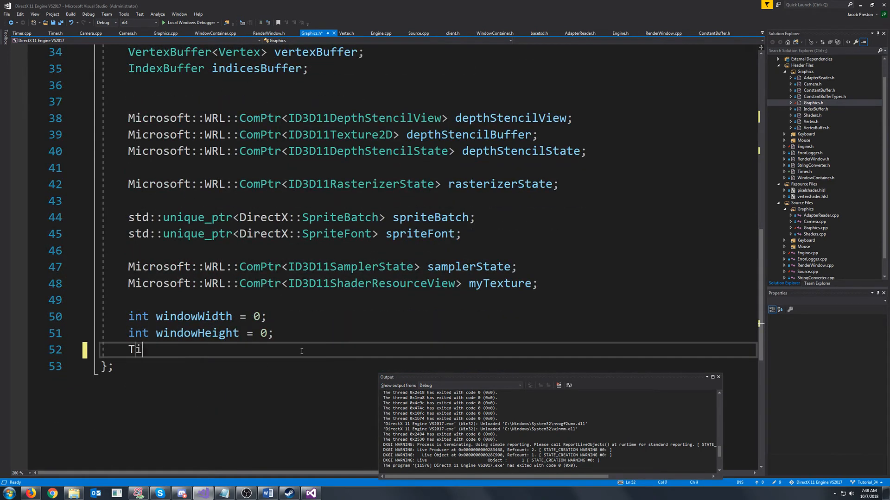
pyautogui.write('mer fpsTimer;')
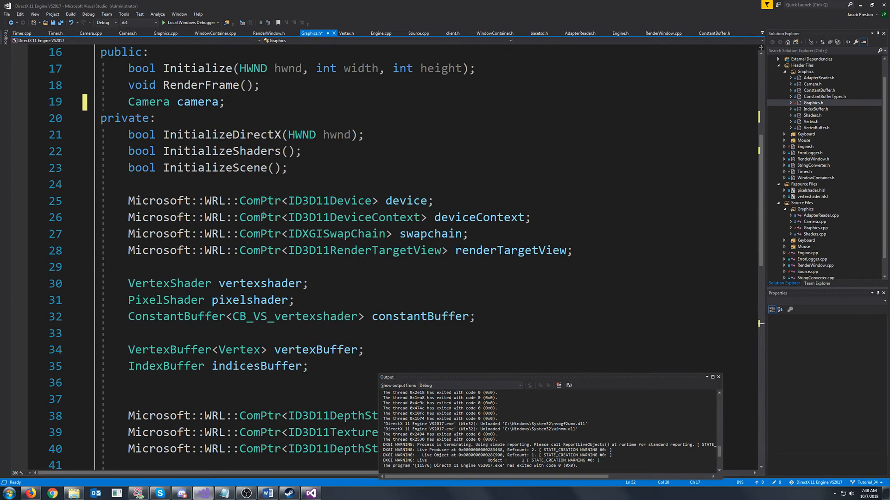
# - Start fpsTimer in Graphics::Initialize and move down to RenderFrame's Draw Text section
pyautogui.click(164, 33)
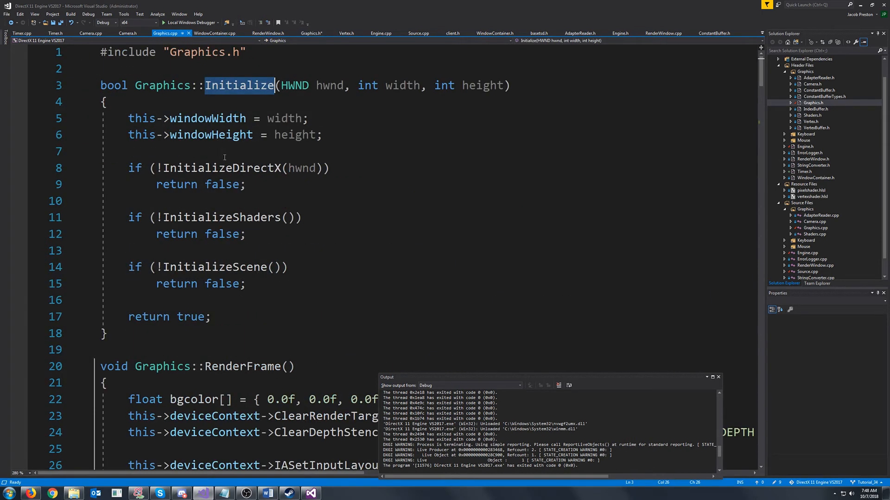
pyautogui.write('this->t')
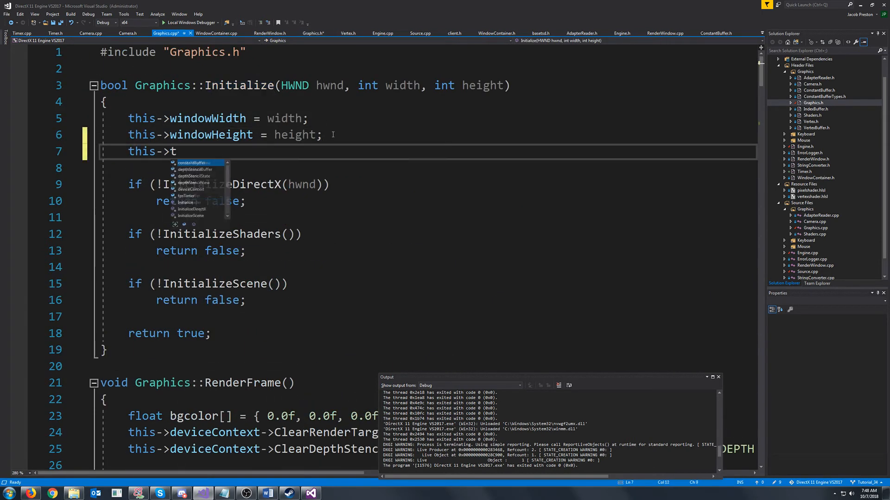
pyautogui.scroll(-3)
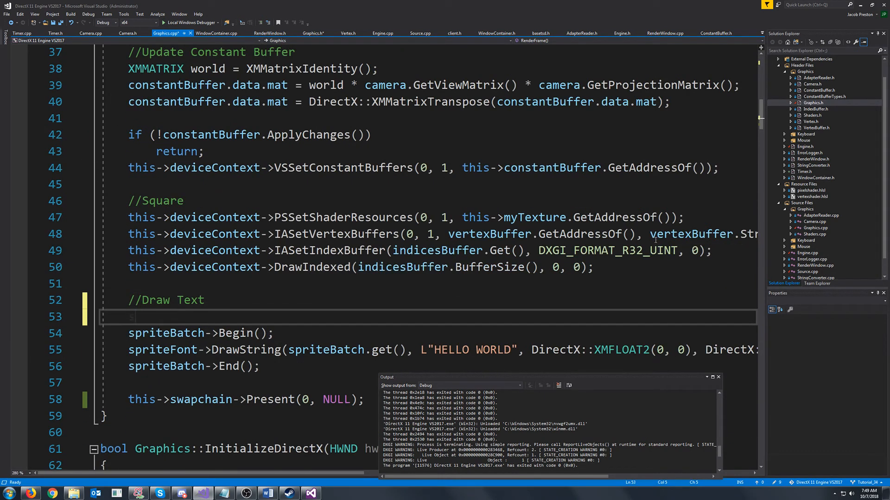
# - Declare static int fpsCounter = 0 under //Draw Text and increment it each frame
pyautogui.write('static int fp')
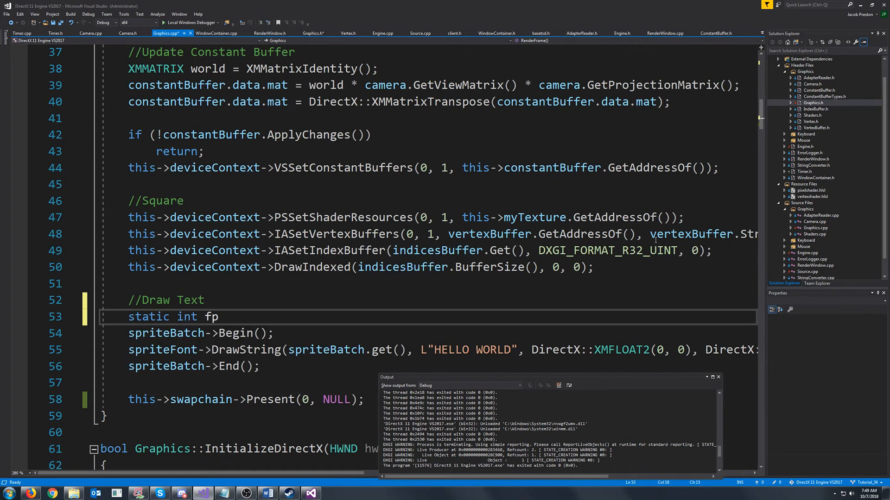
pyautogui.write('sCounter = 0')
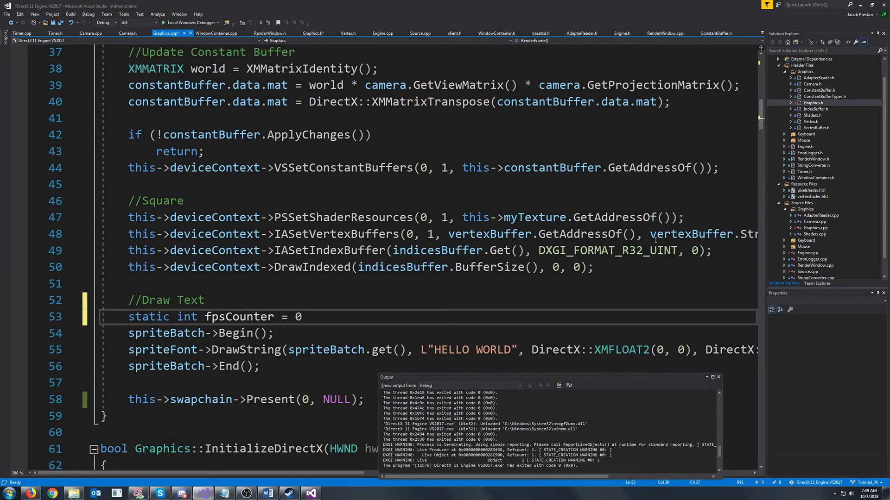
pyautogui.write('fpsCounter += 1;')
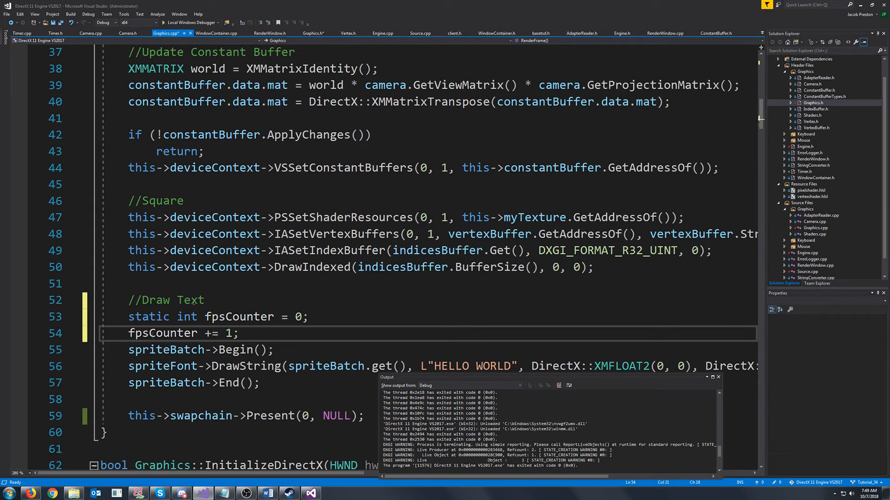
pyautogui.click(210, 317)
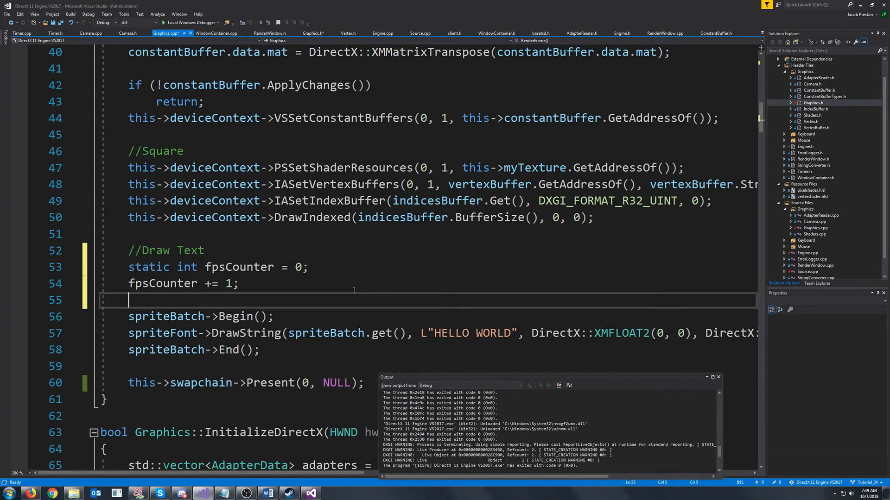
# - Add an if block restarting fpsTimer after 1000 ms and declare static std::string fpsString as "FPS: 0"
pyautogui.write('if (t')
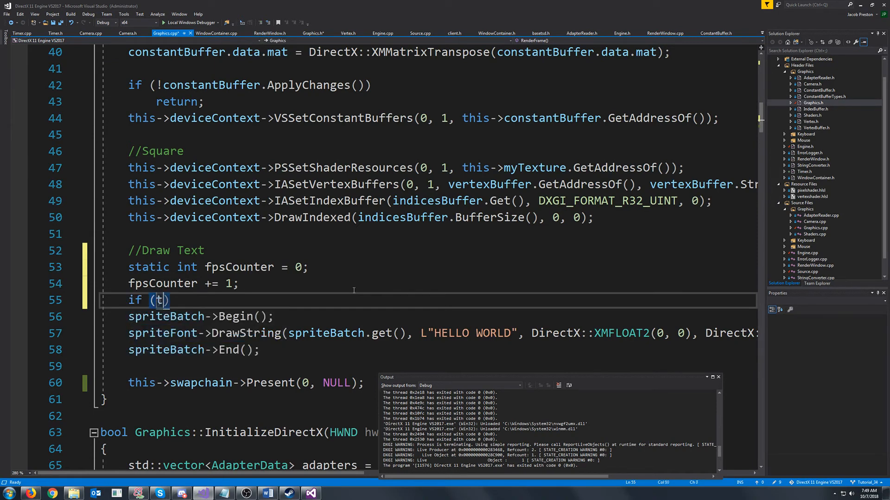
pyautogui.write('f')
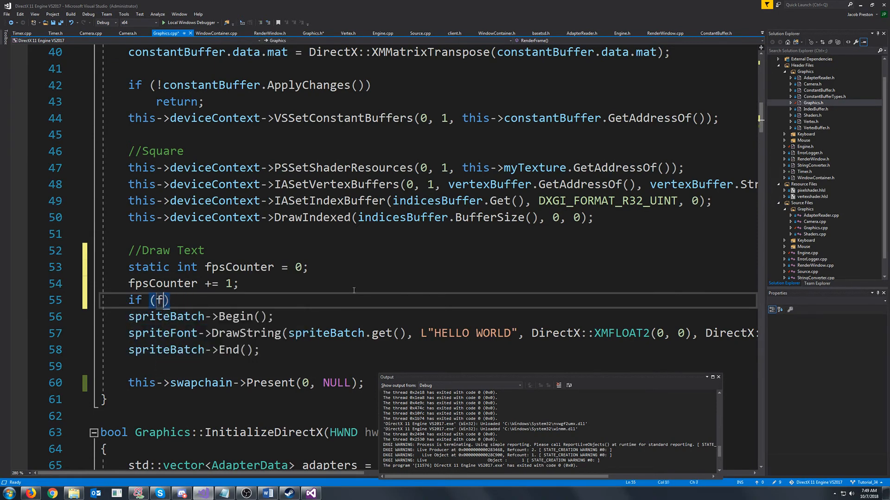
pyautogui.write('psTimer.GetMilisecondsElapsed(')
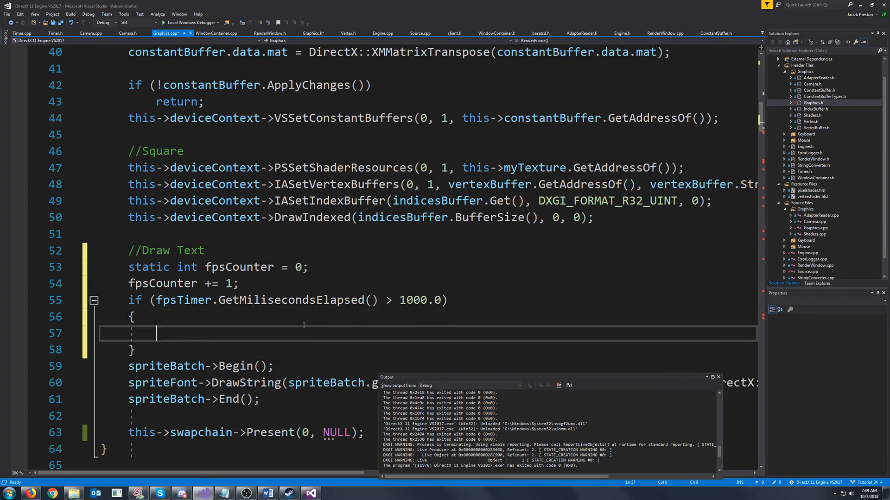
pyautogui.write('fpsTimer.Restart(')
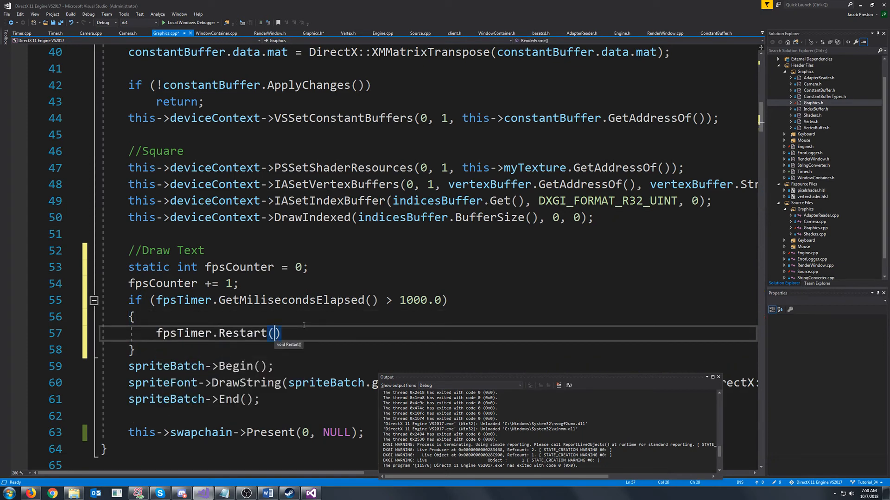
pyautogui.write(';')
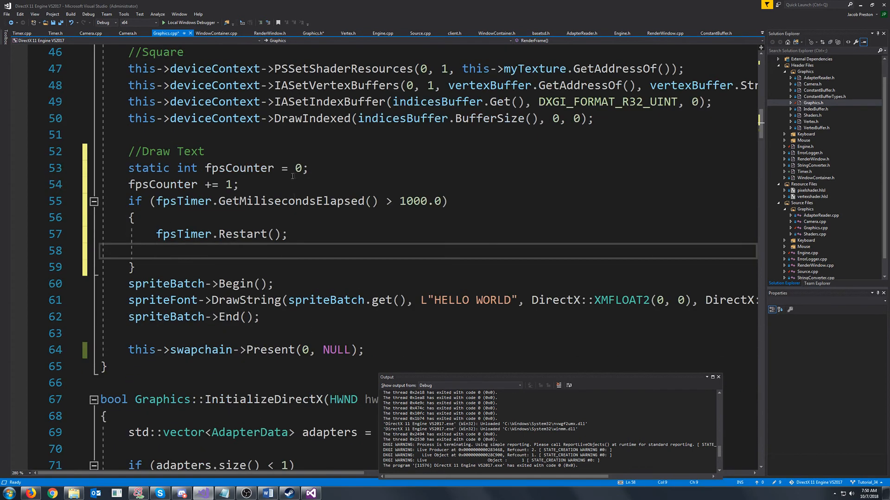
pyautogui.write('static')
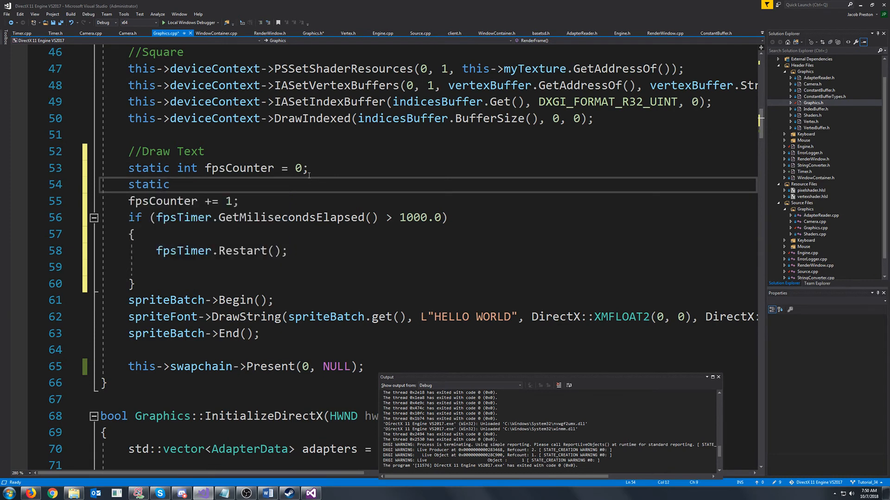
pyautogui.write('std::string fpsString = "F')
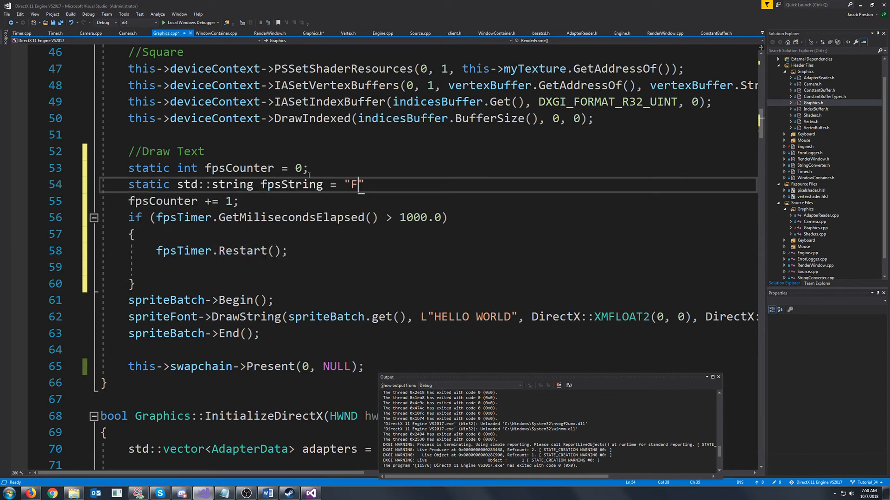
# - Replace the L"HELLO WORLD" literal in DrawString with StringConverter::StringToWide(fpsString).c_str()
pyautogui.write('PS: 0')
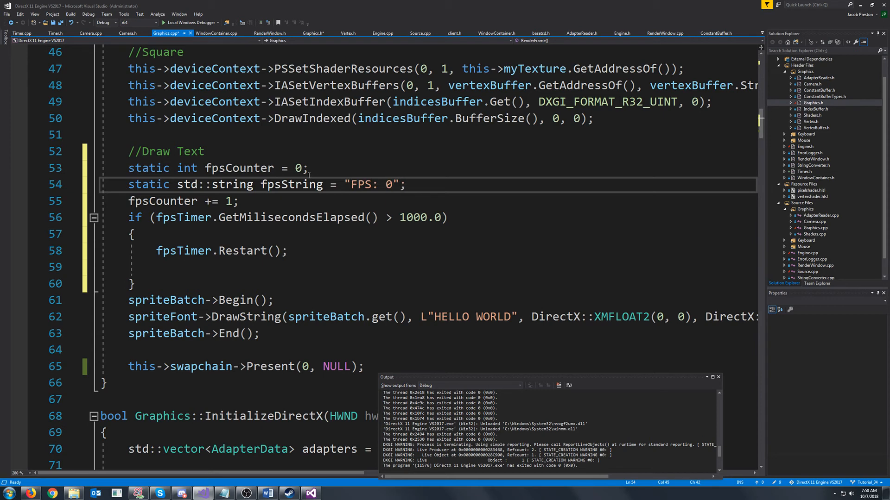
pyautogui.doubleClick(467, 317)
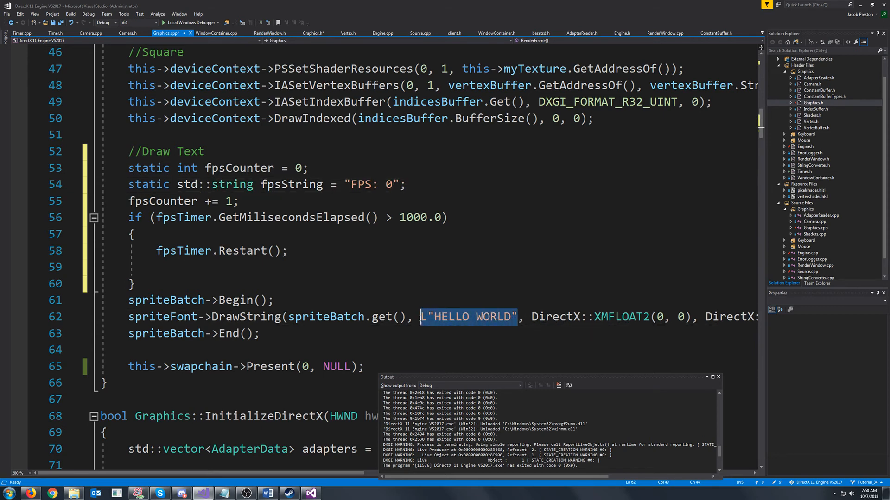
pyautogui.moveTo(617, 343)
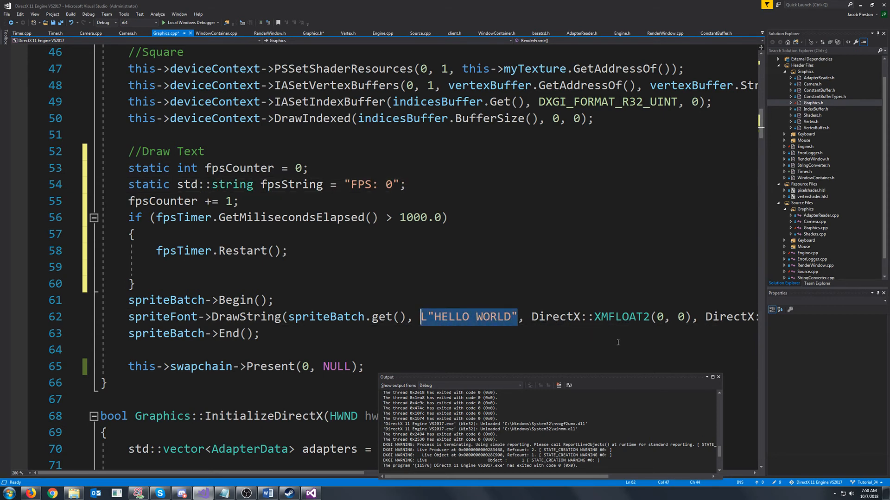
pyautogui.write('StringConverter::')
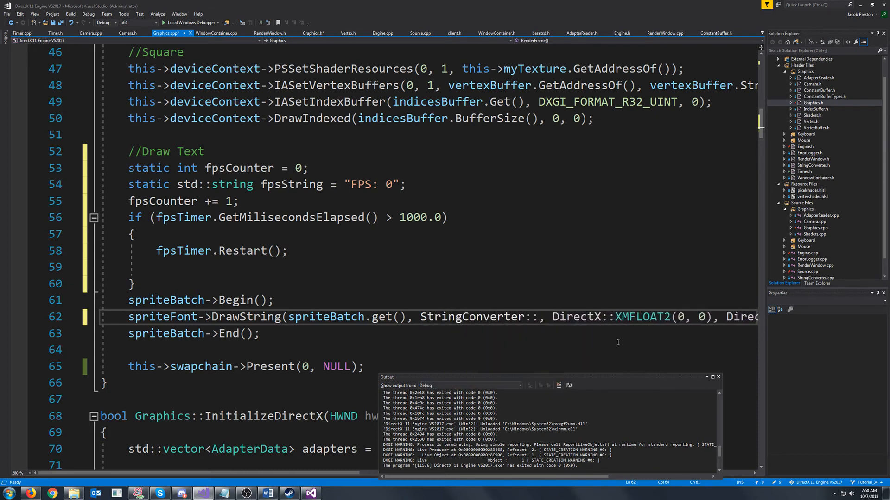
pyautogui.write('StringToWide(fpsString),')
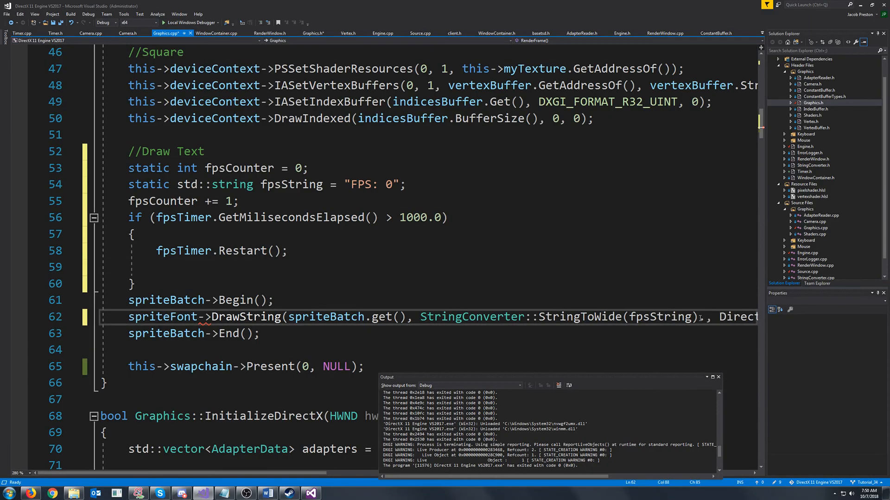
pyautogui.write('.c_str()')
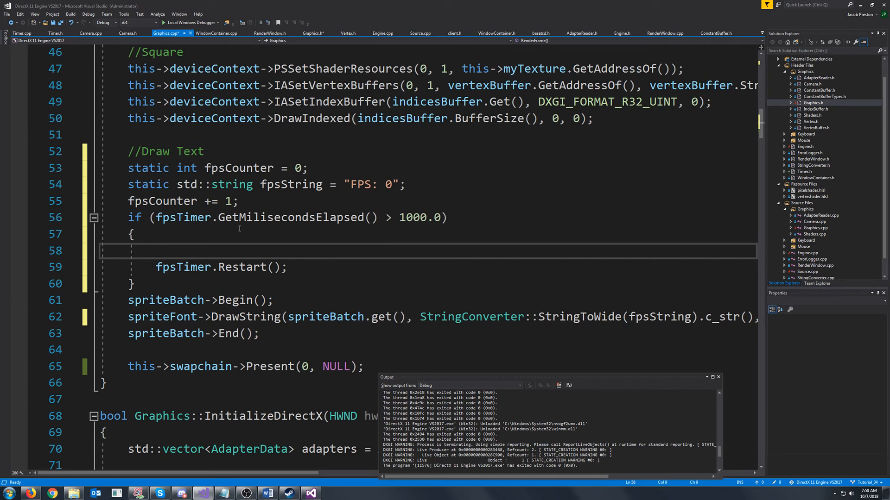
pyautogui.moveTo(188, 217)
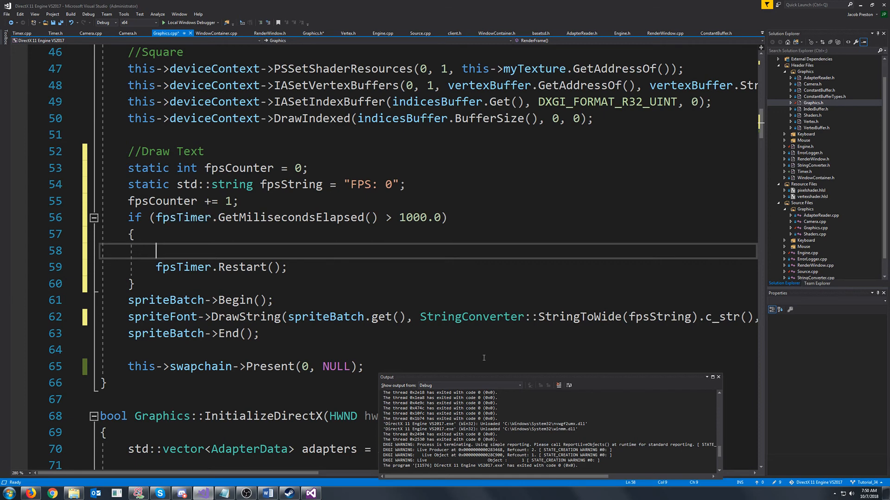
# - Add fpsString = "FPS: " + std::to_string(fpsCounter); and fpsCounter = 0; then run the engine to test
pyautogui.write('std')
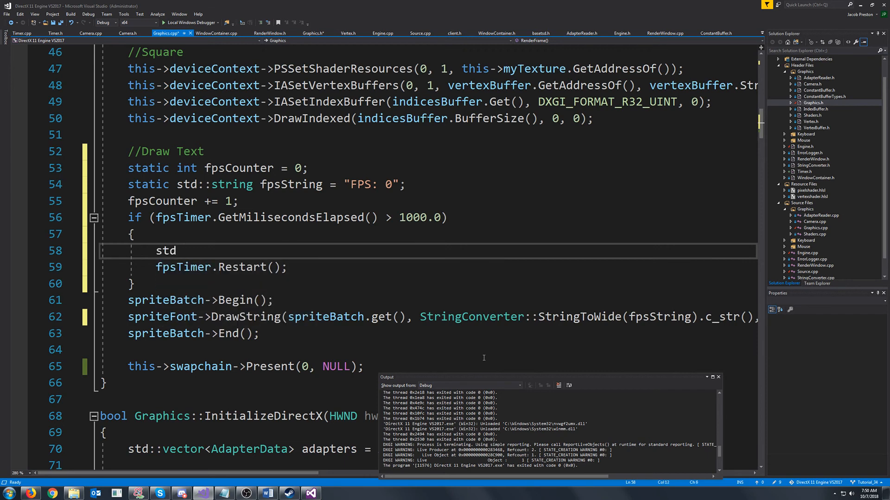
pyautogui.write('fpsString = "FPS: " +')
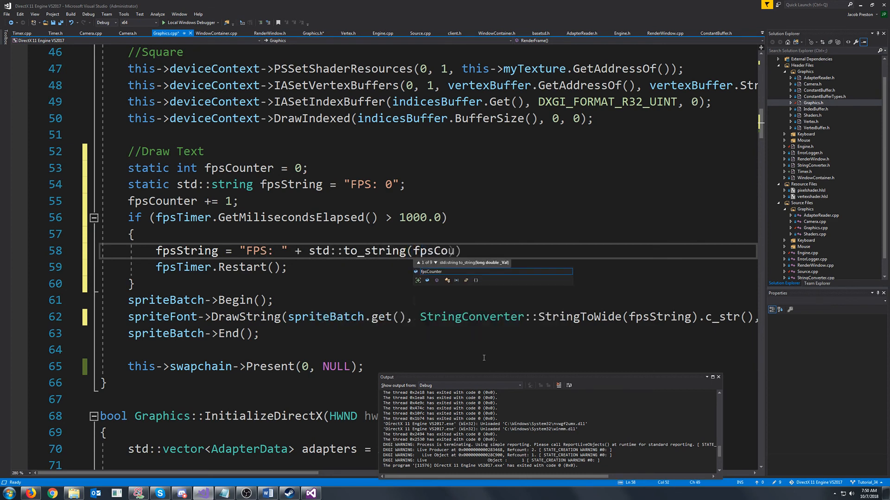
pyautogui.write('fpsCounter = 0;')
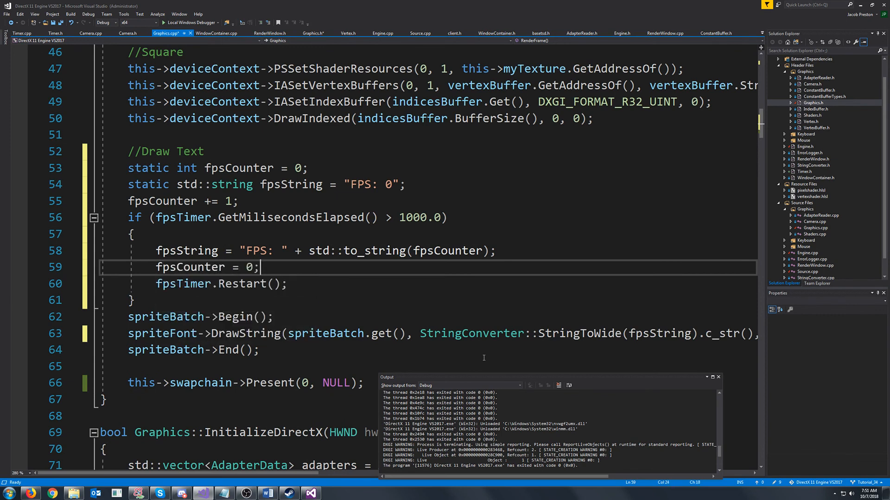
pyautogui.click(190, 22)
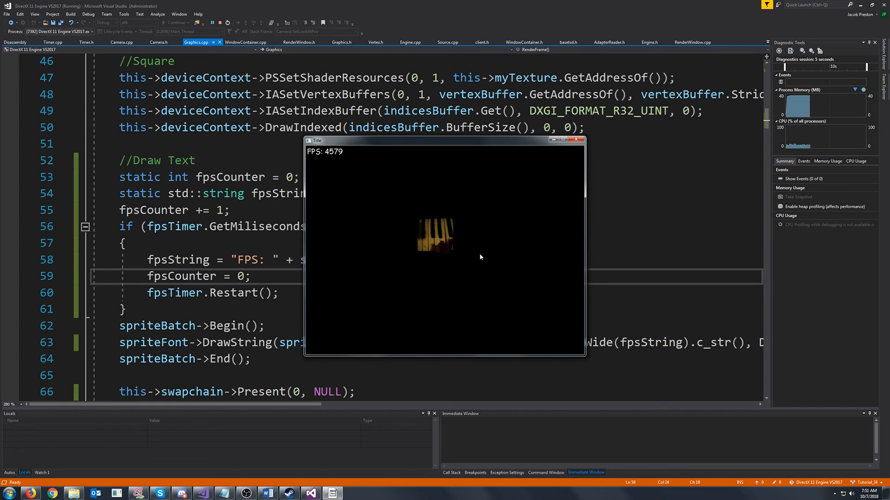
pyautogui.moveTo(515, 256)
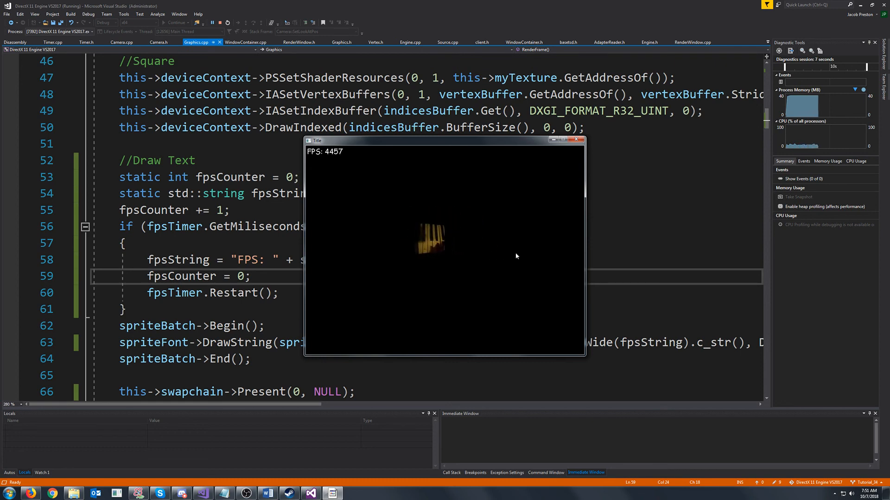